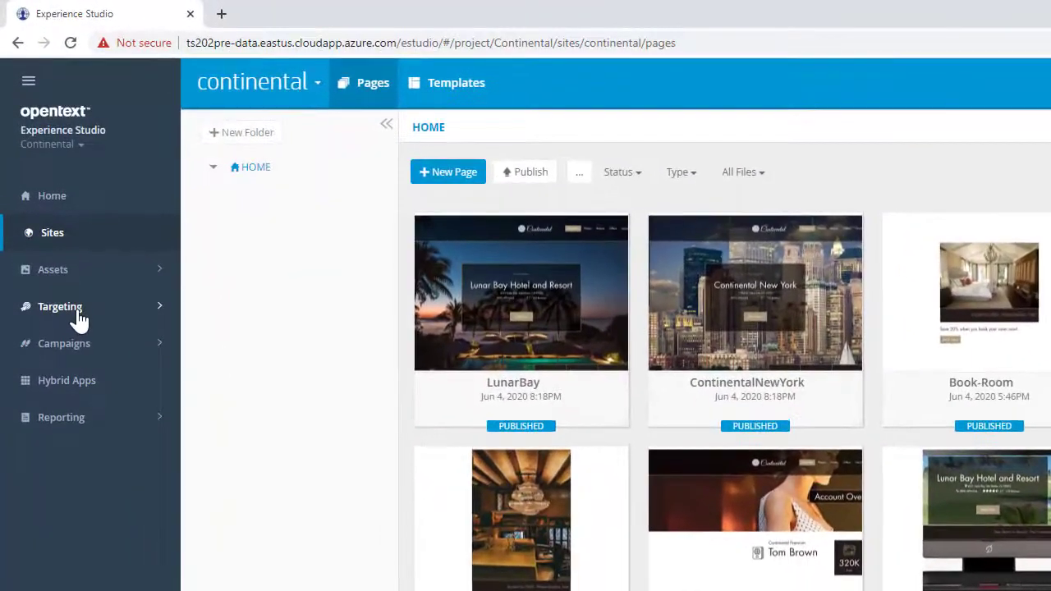
Navigate from the site pages to Targeting's Segments and then Conditions list.
click(59, 307)
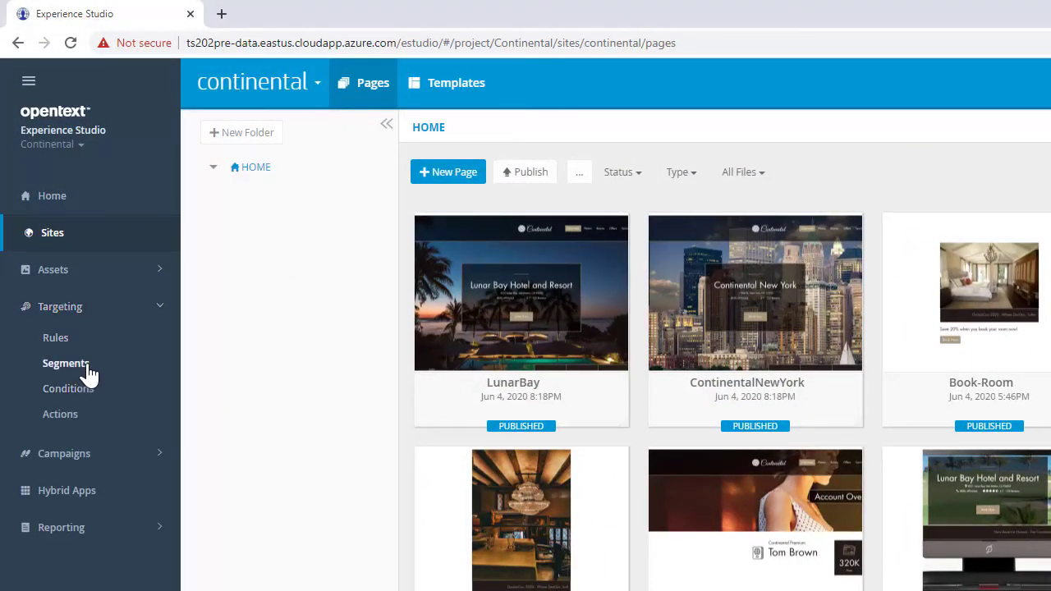
click(69, 363)
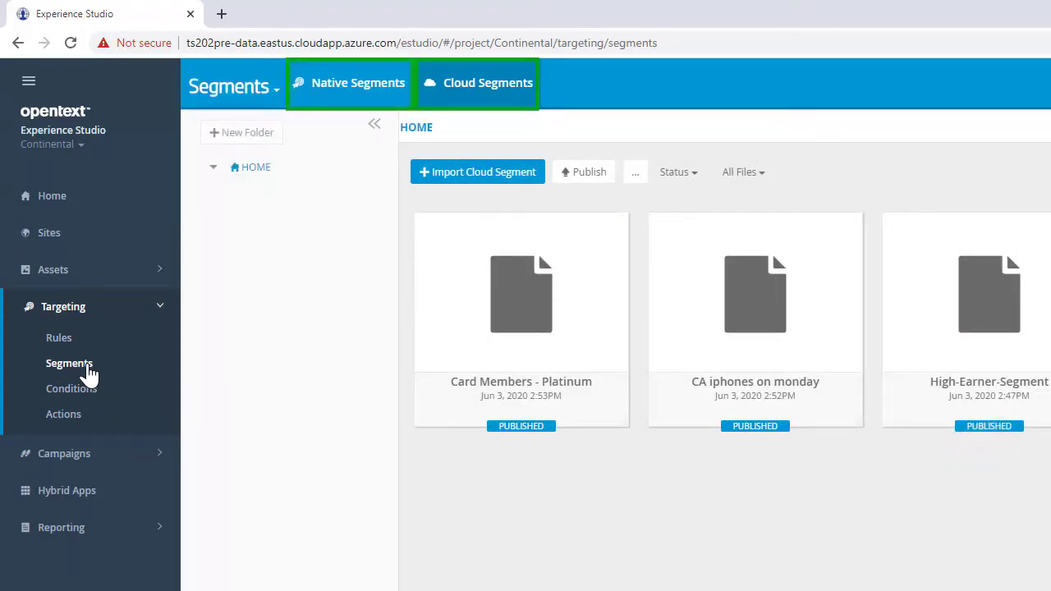
click(350, 83)
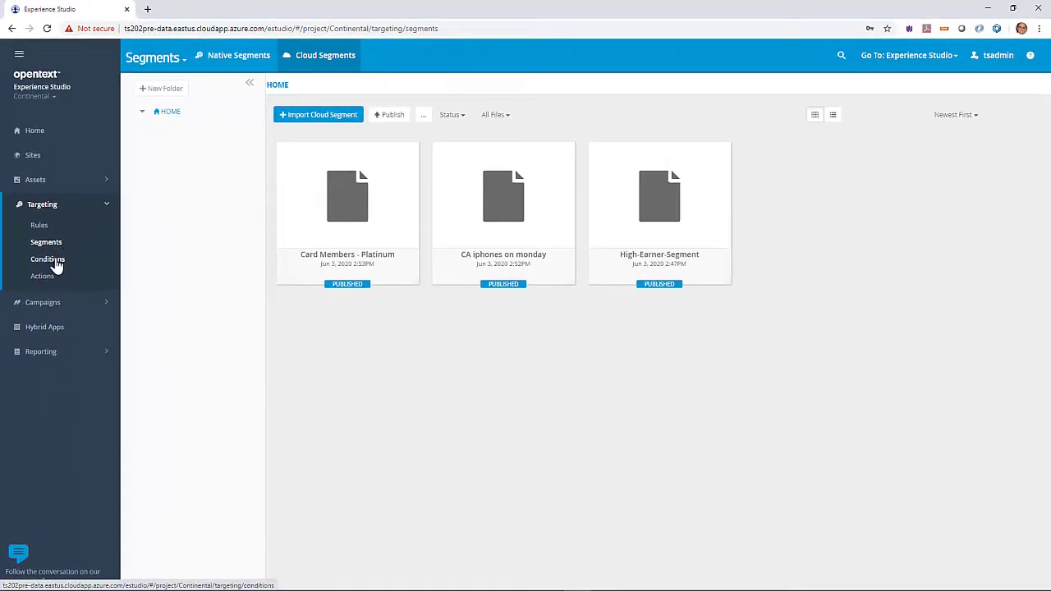
click(46, 259)
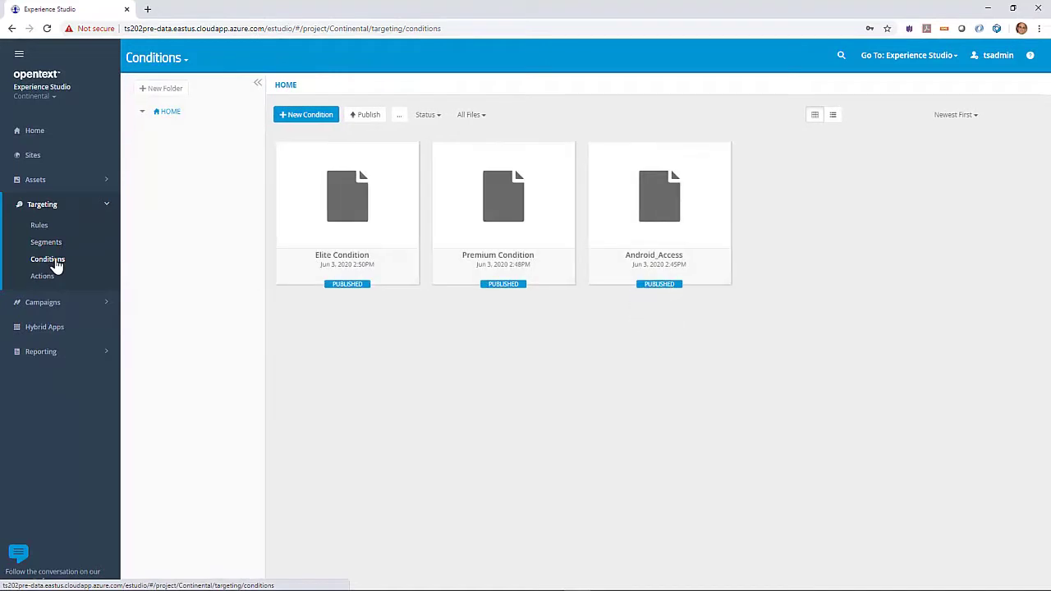
mouse_move(295, 181)
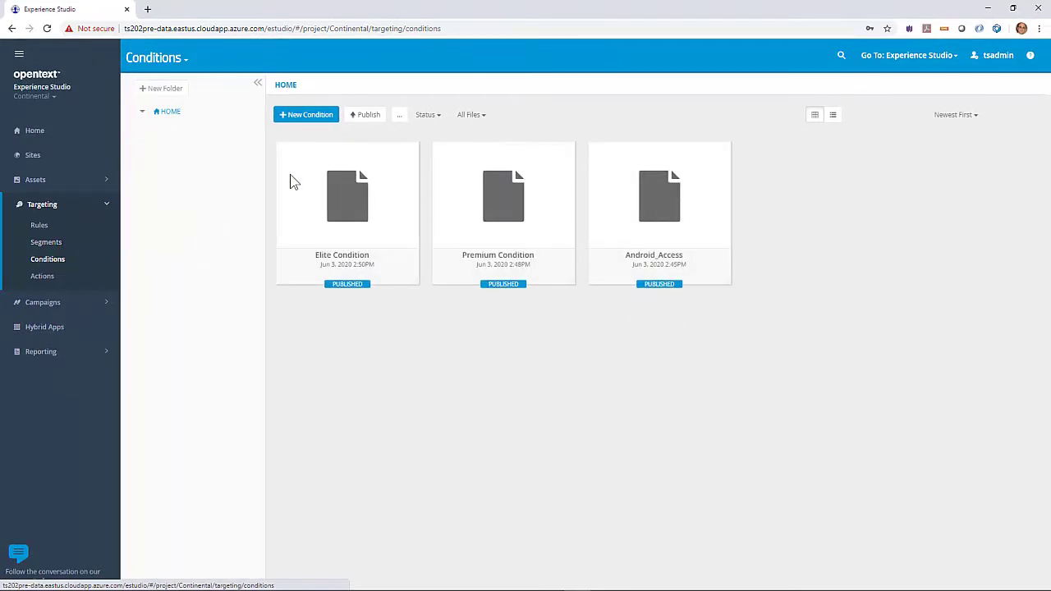
Start a new condition named Gold Members, described for gold members, saved in the root folder.
click(306, 115)
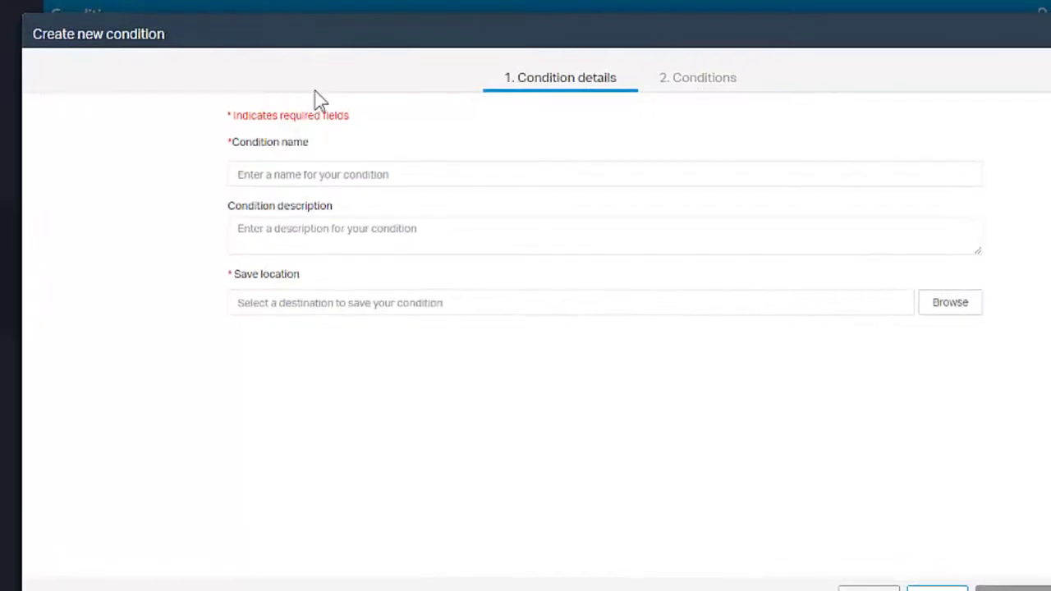
text(Gold Member)
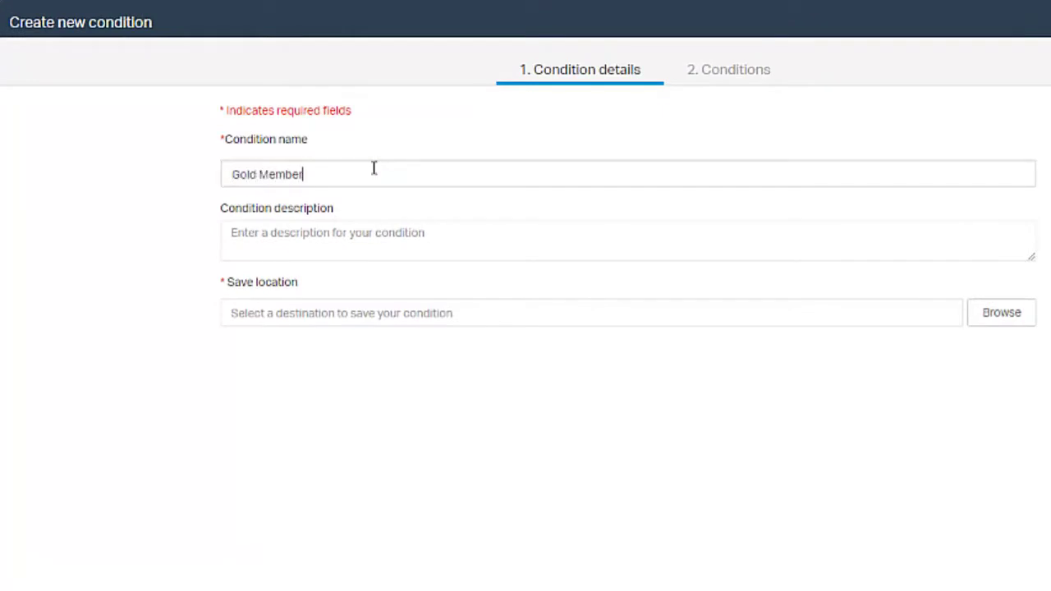
text(Condition for gold members segment)
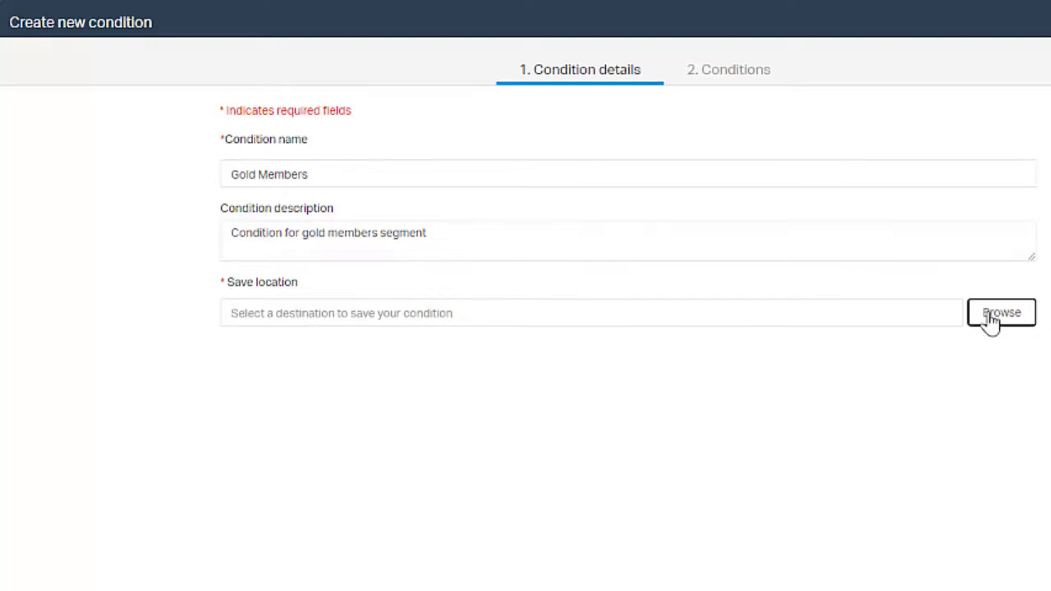
click(1002, 312)
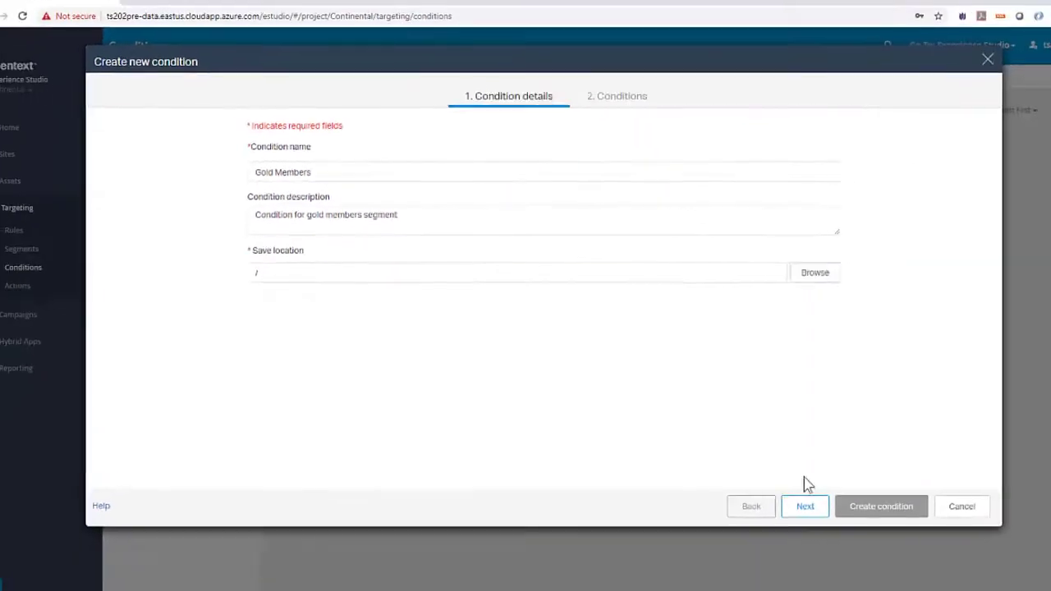
Create Gold Members with a First Party Cookie rule: memberType equals GoldLevel.
click(804, 505)
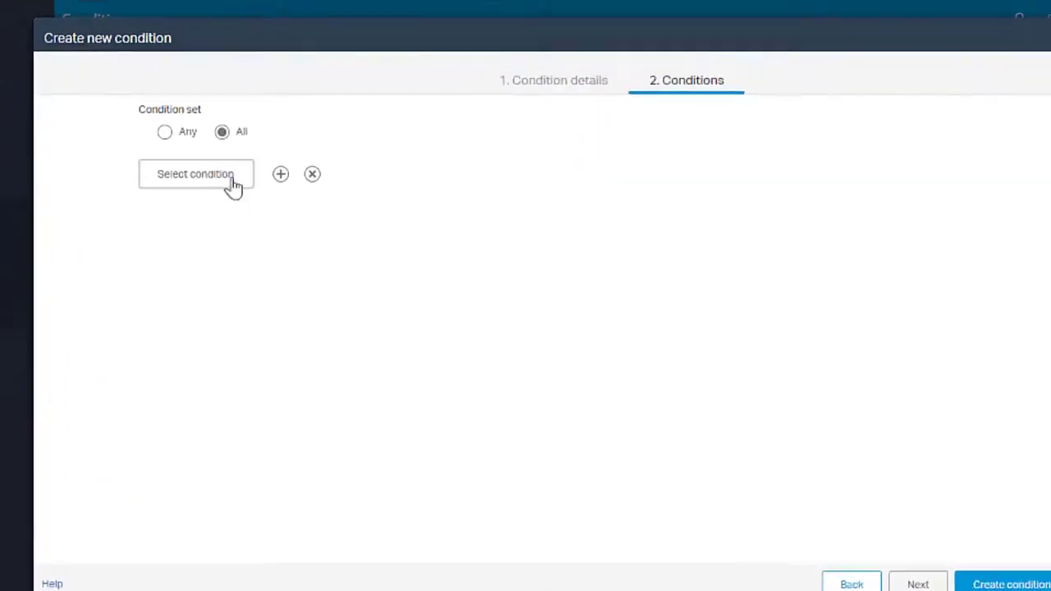
click(196, 174)
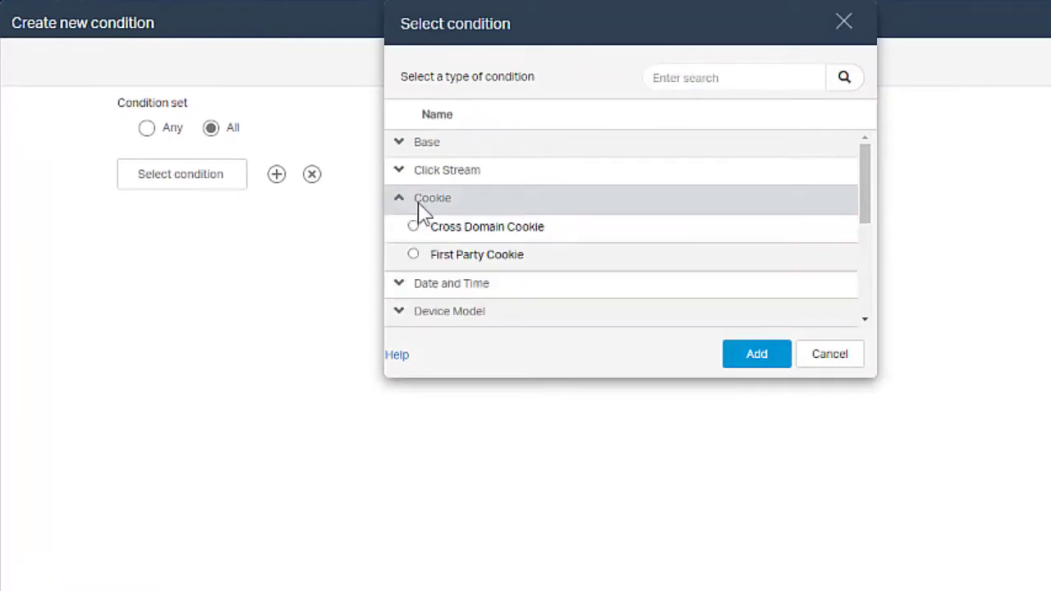
click(755, 353)
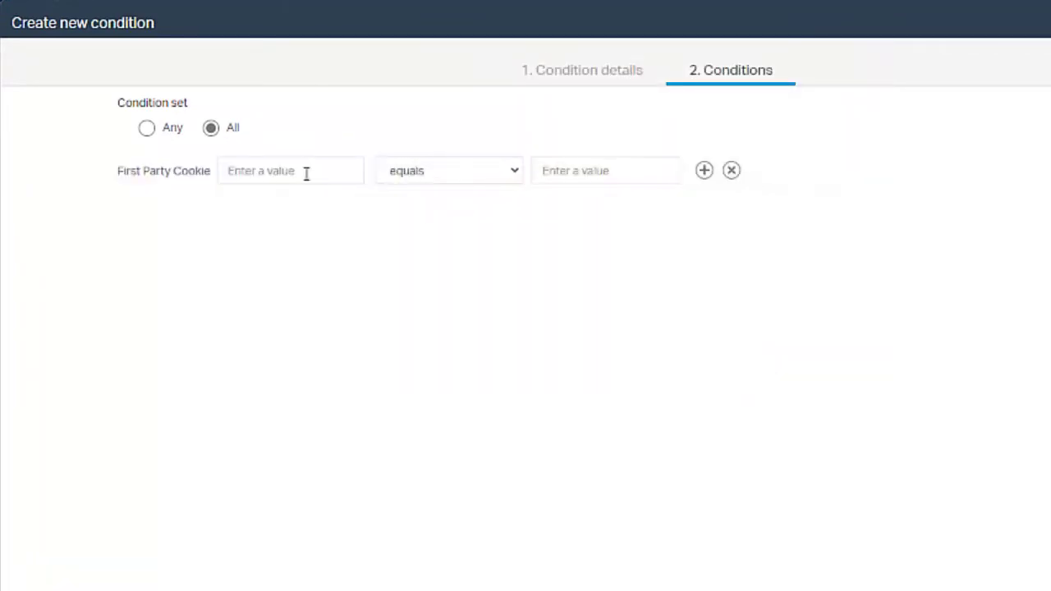
text(memberType)
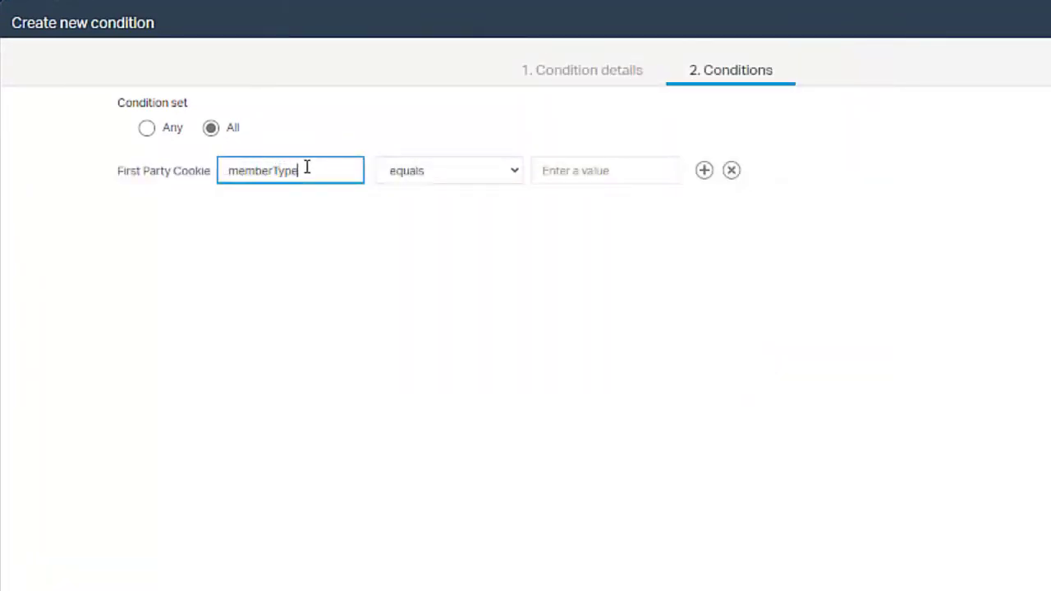
text(GoldLevel)
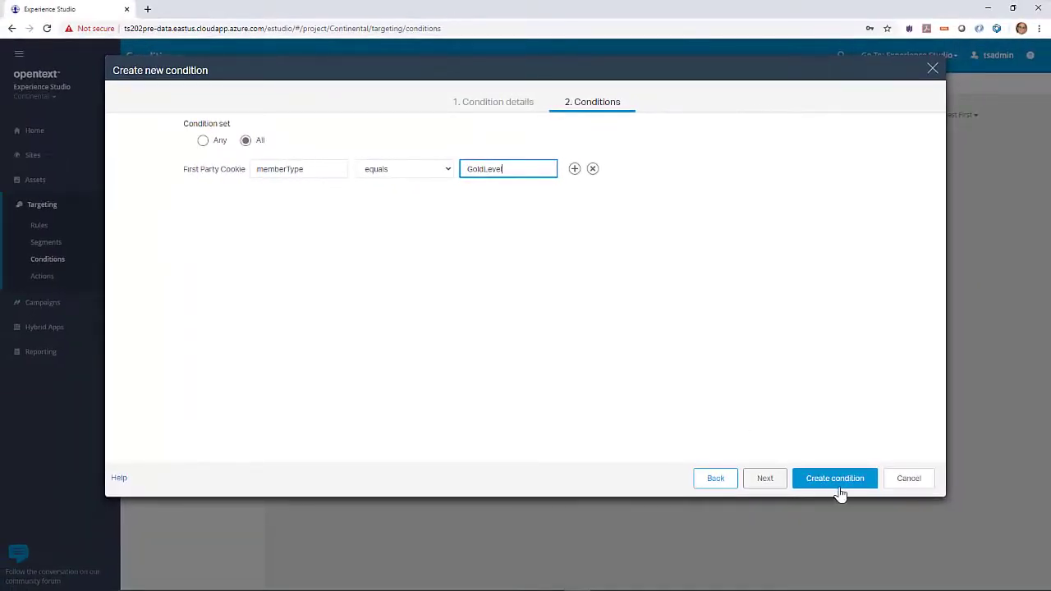
click(834, 478)
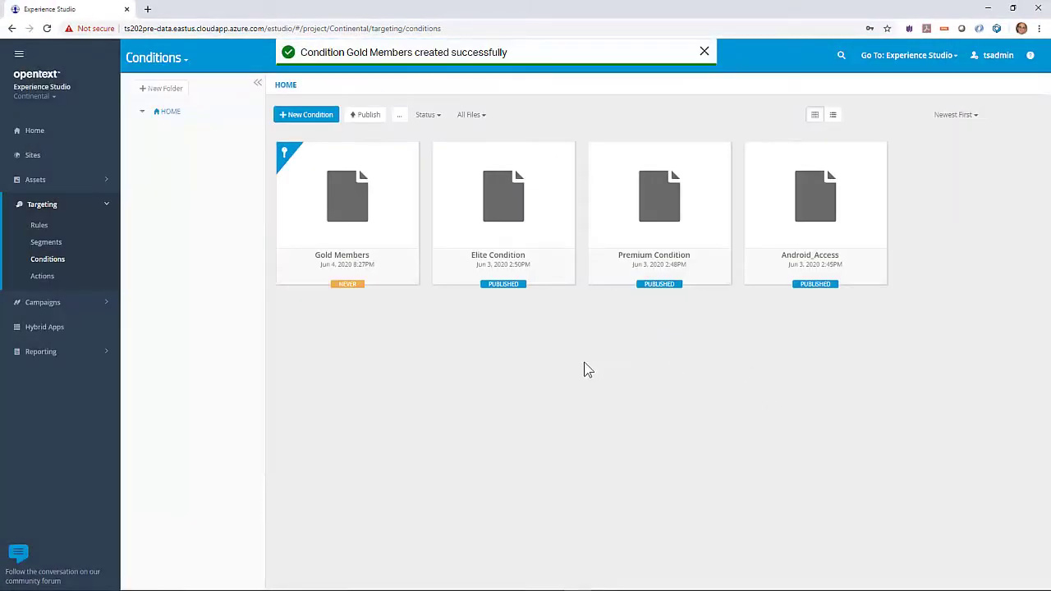
Start a new native segment Gold Level, described as the gold level segment, saved in root.
click(46, 242)
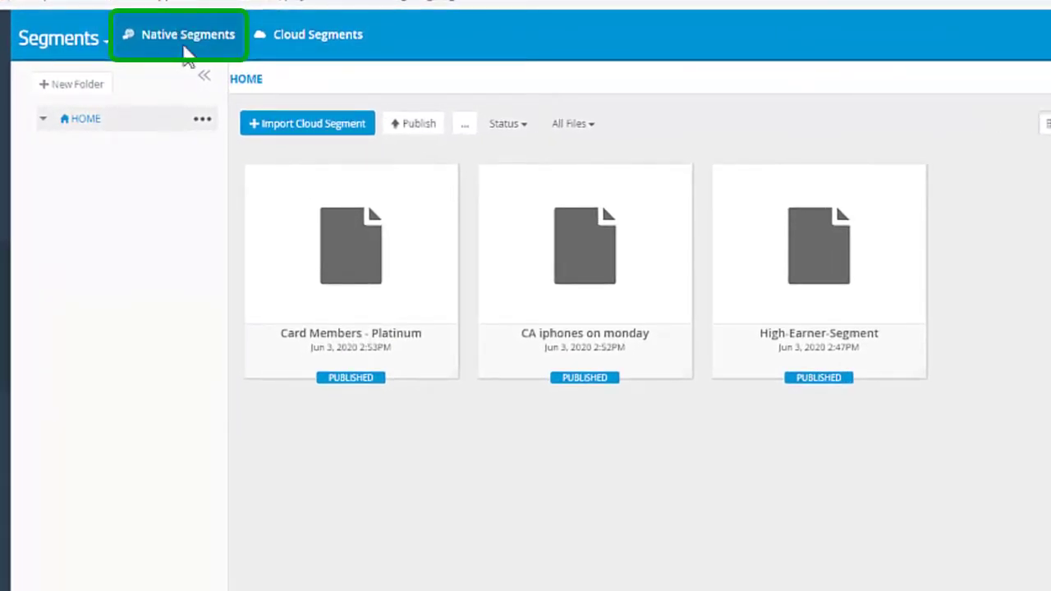
click(187, 34)
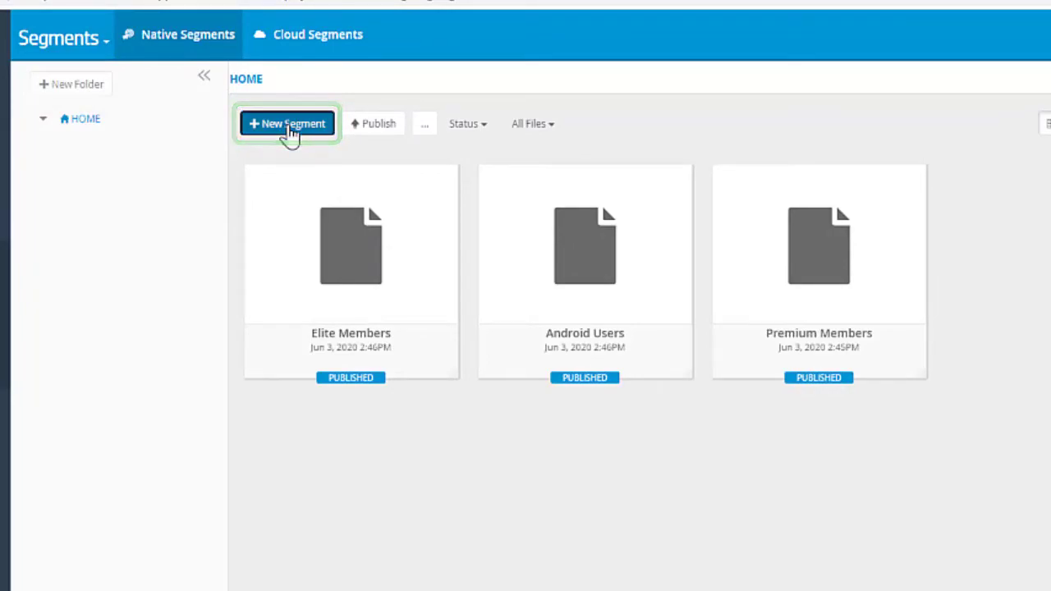
click(285, 123)
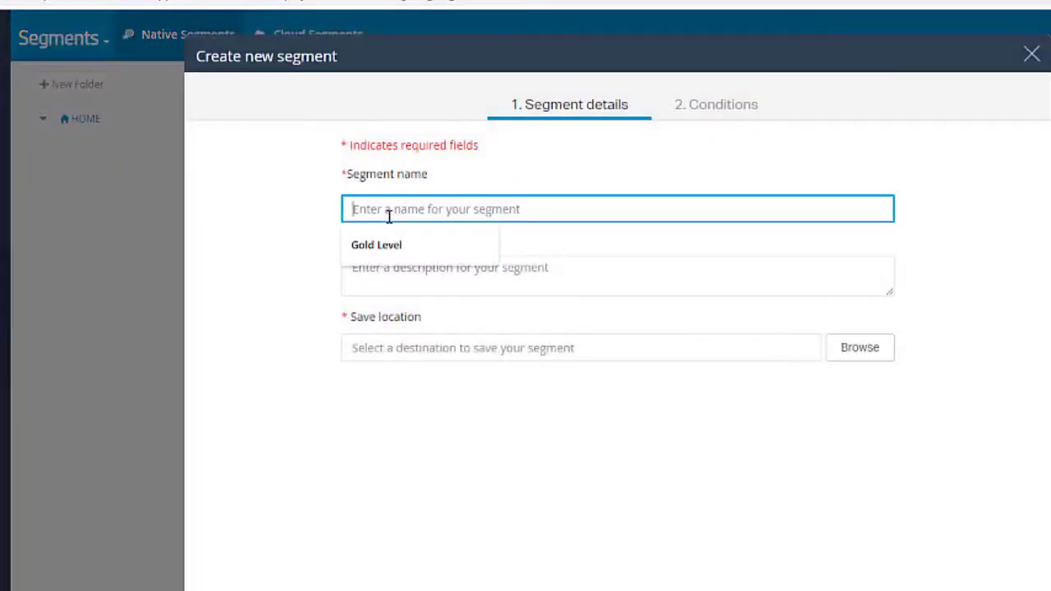
click(376, 243)
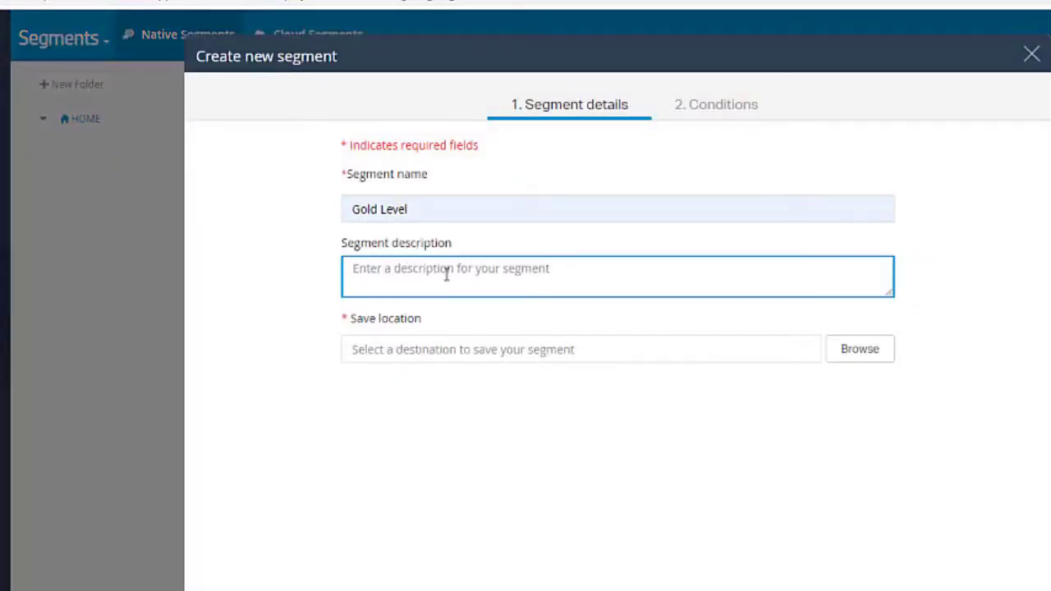
text(Segment of the gold lev)
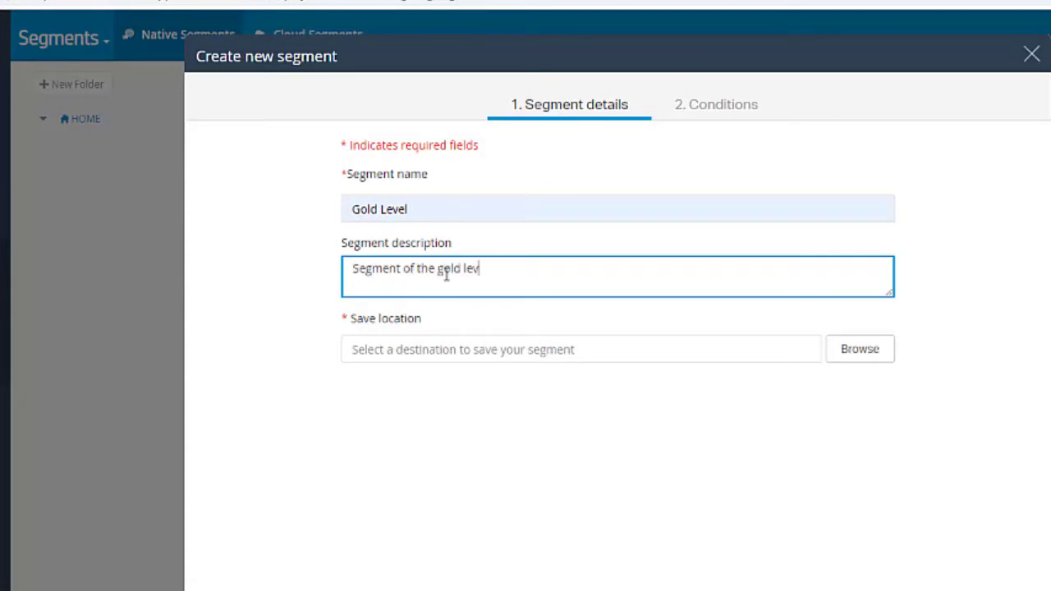
click(859, 348)
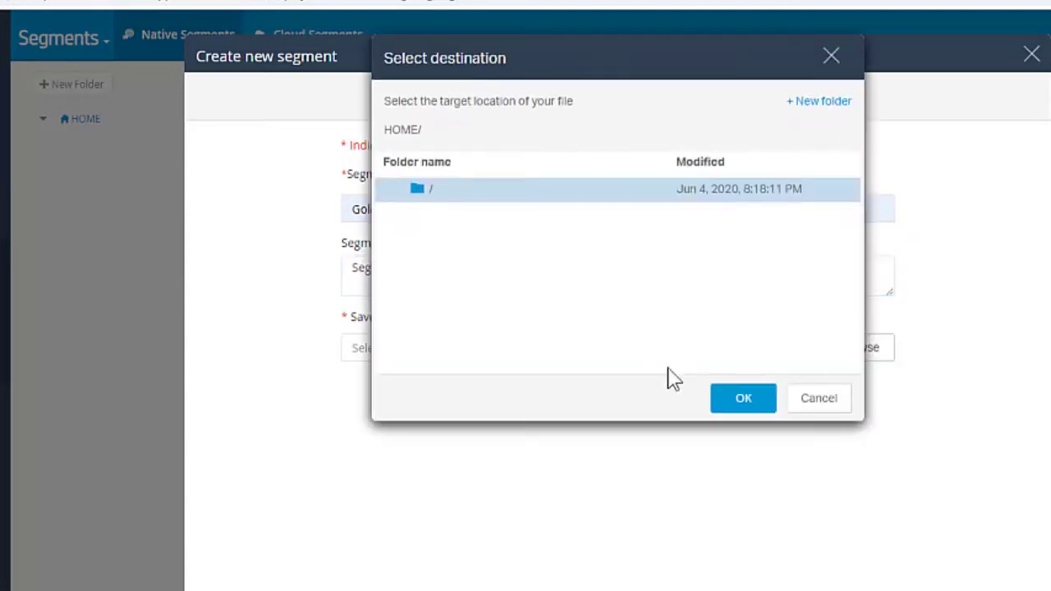
click(743, 398)
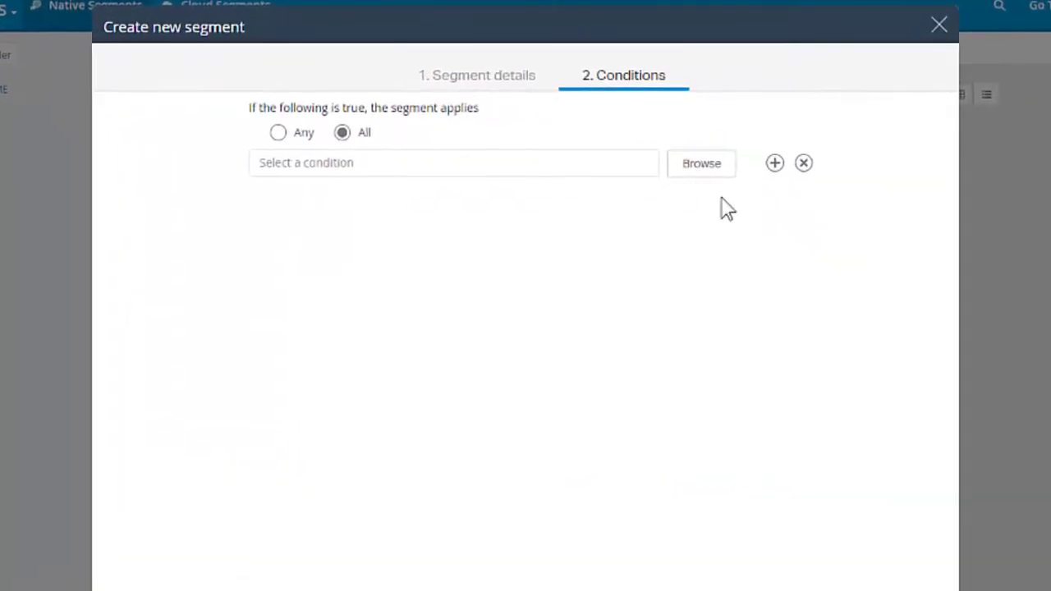
Create the Gold Level segment using the Gold Members condition, choosing to enable it later.
click(701, 162)
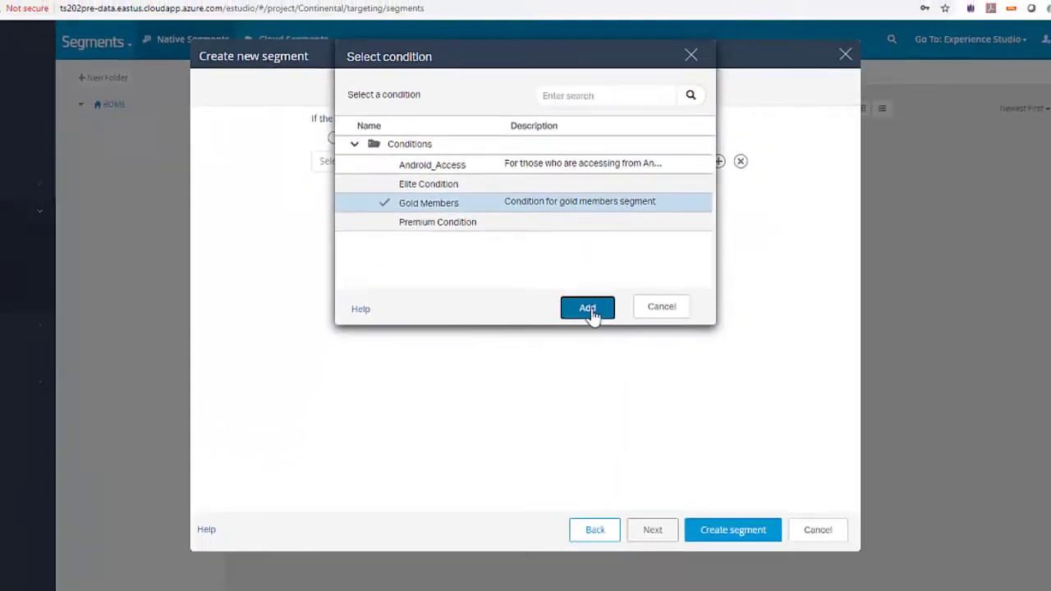
click(587, 307)
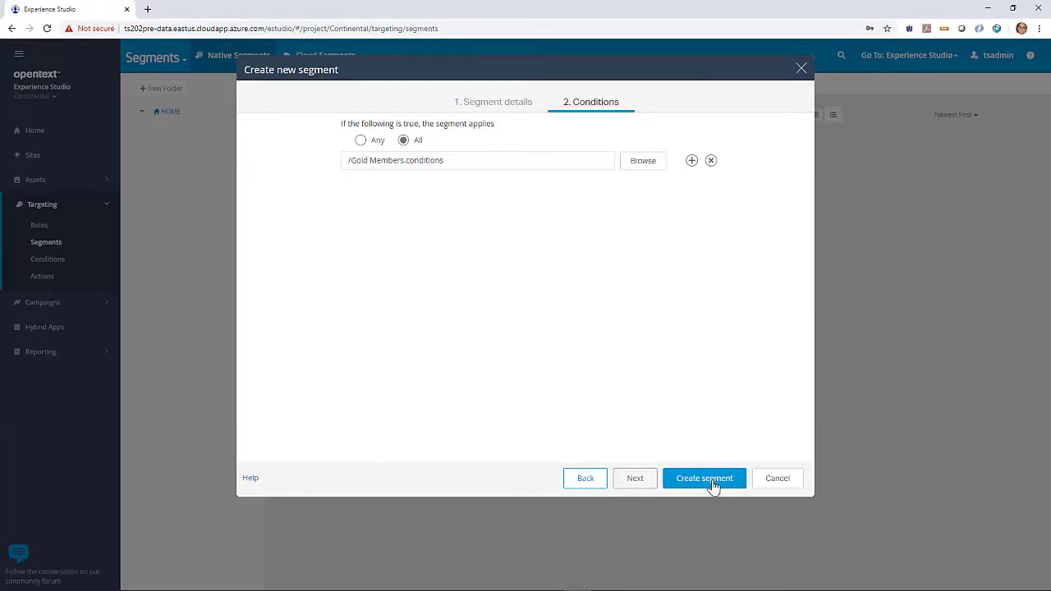
click(703, 478)
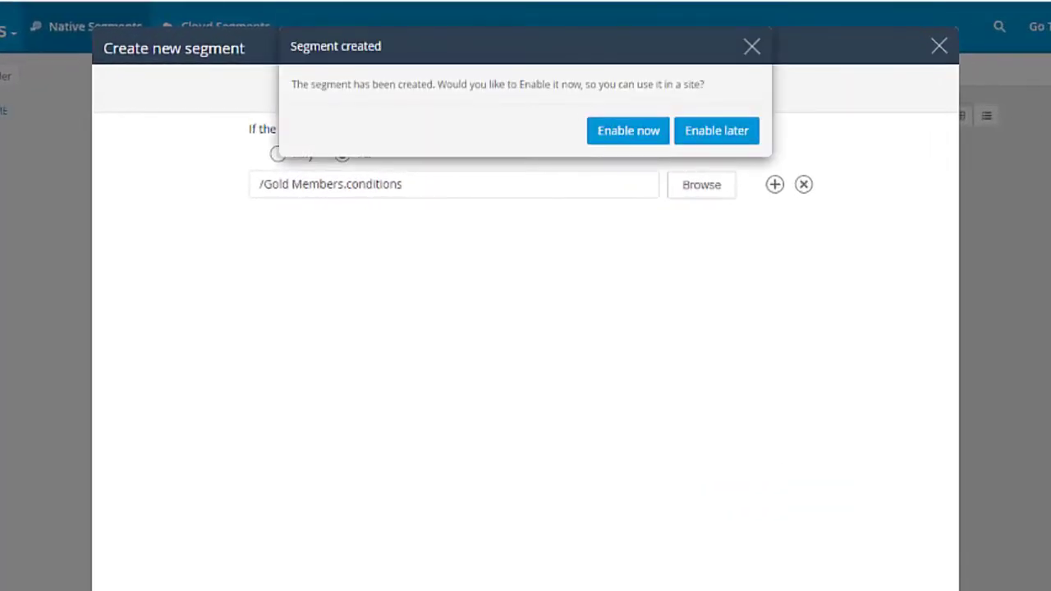
mouse_move(627, 260)
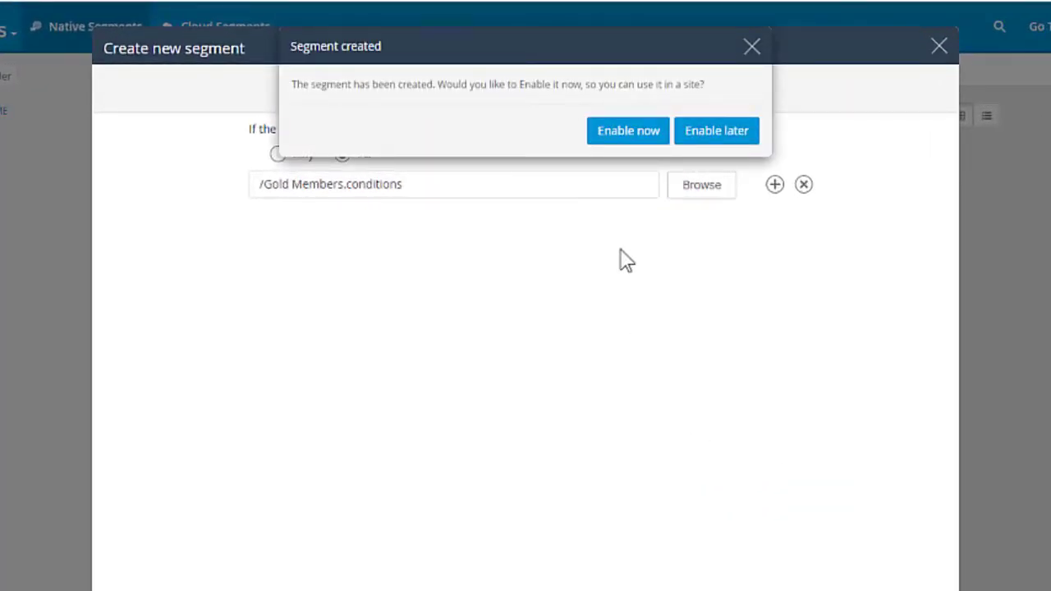
mouse_move(631, 239)
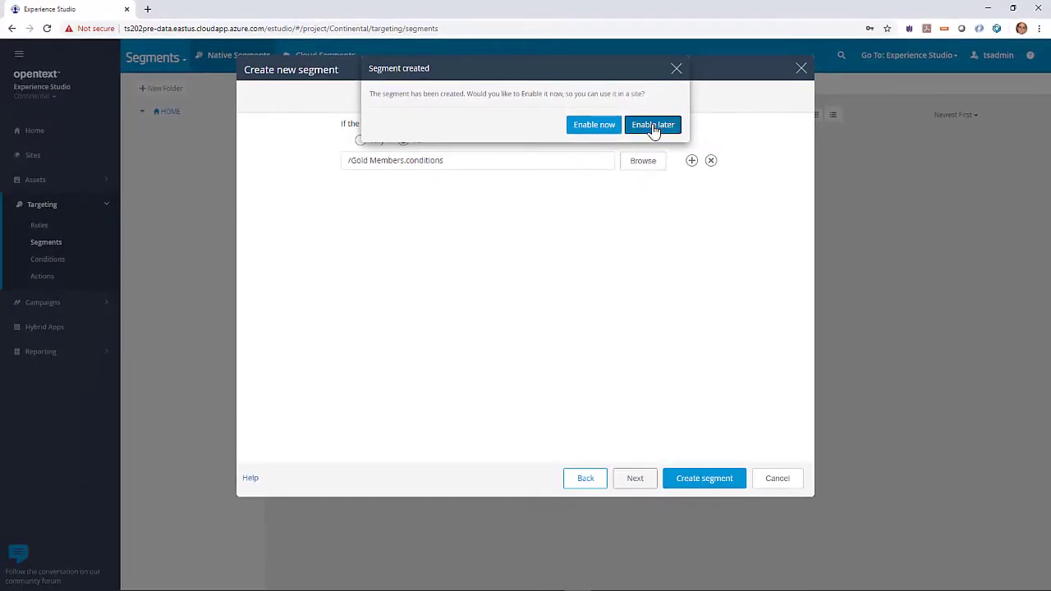
click(653, 125)
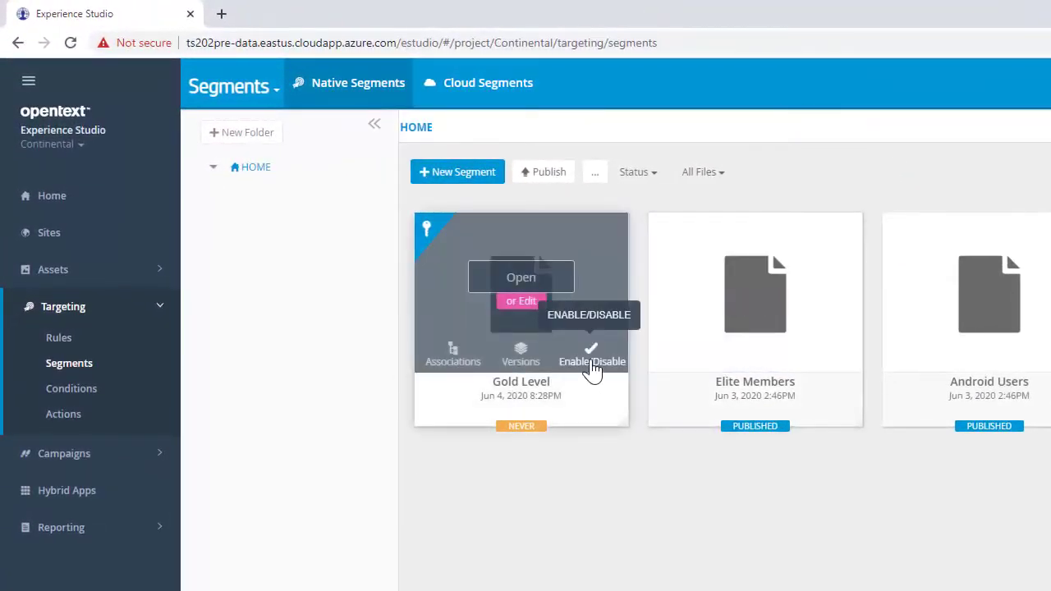
Enable the Gold Level segment for the continental site.
click(591, 353)
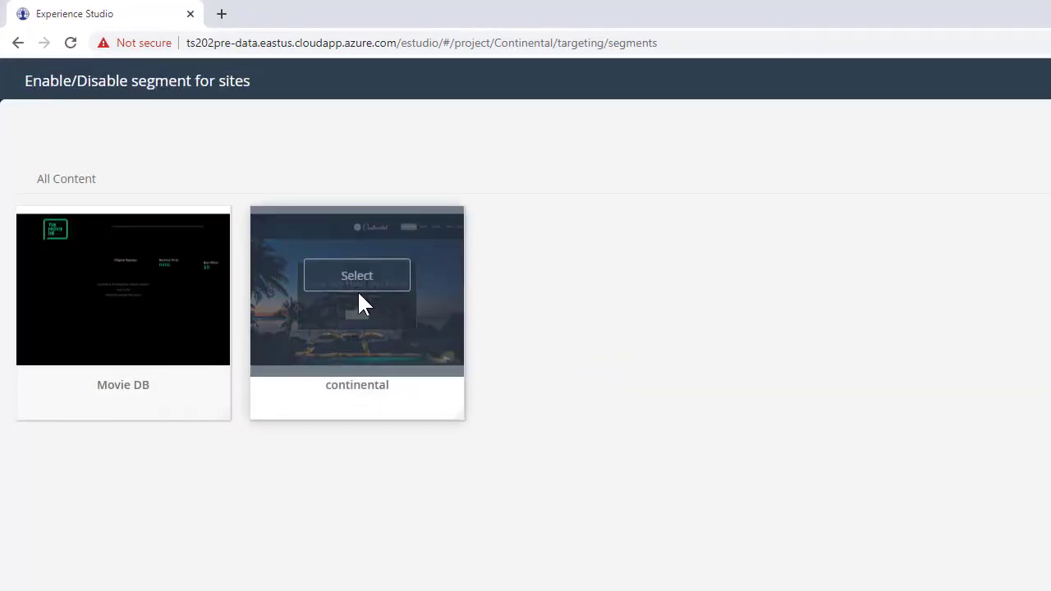
click(356, 276)
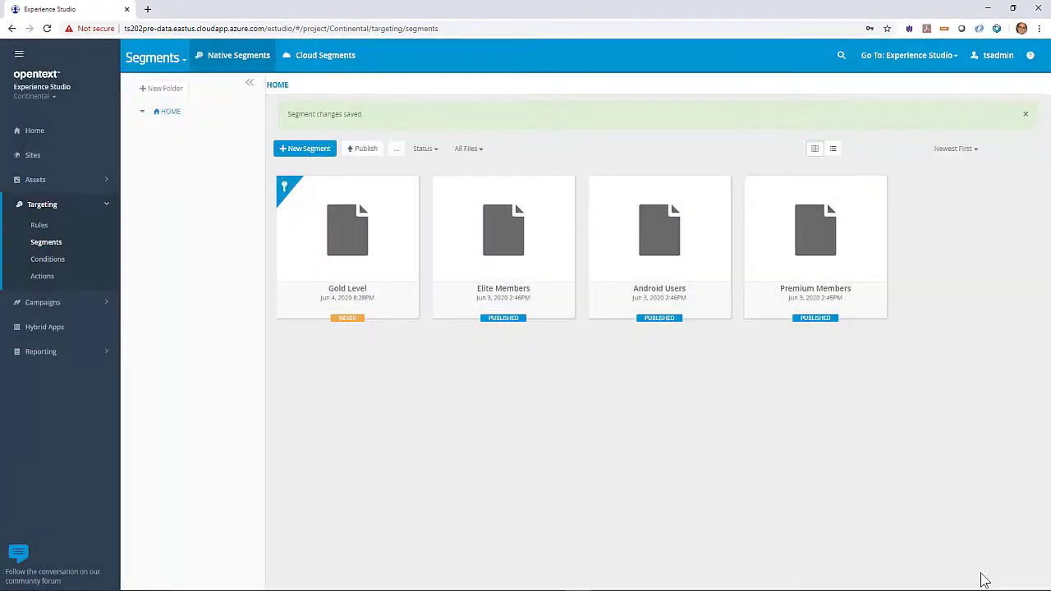
mouse_move(736, 465)
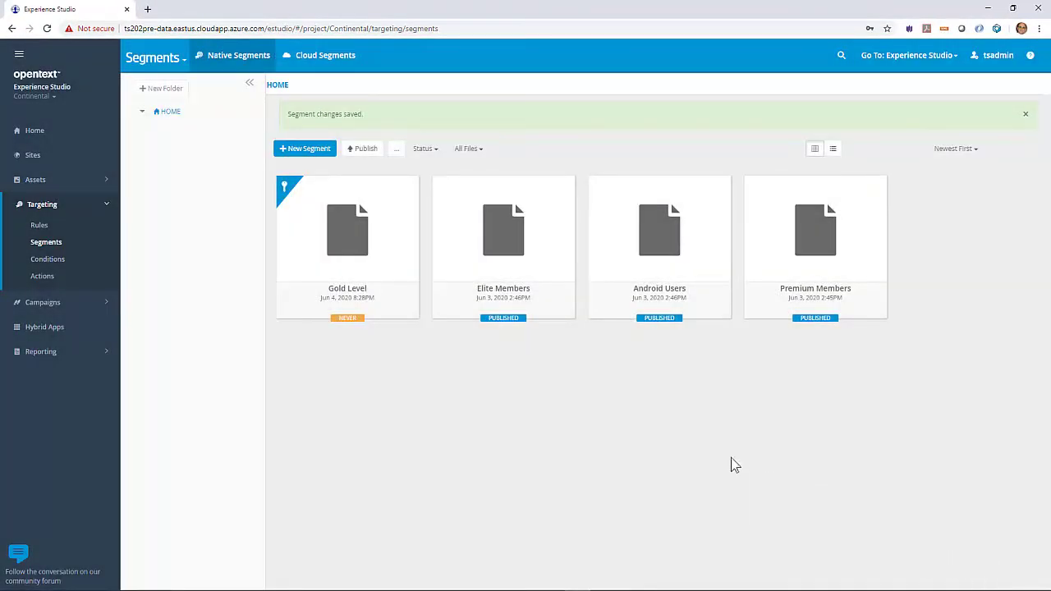
mouse_move(33, 155)
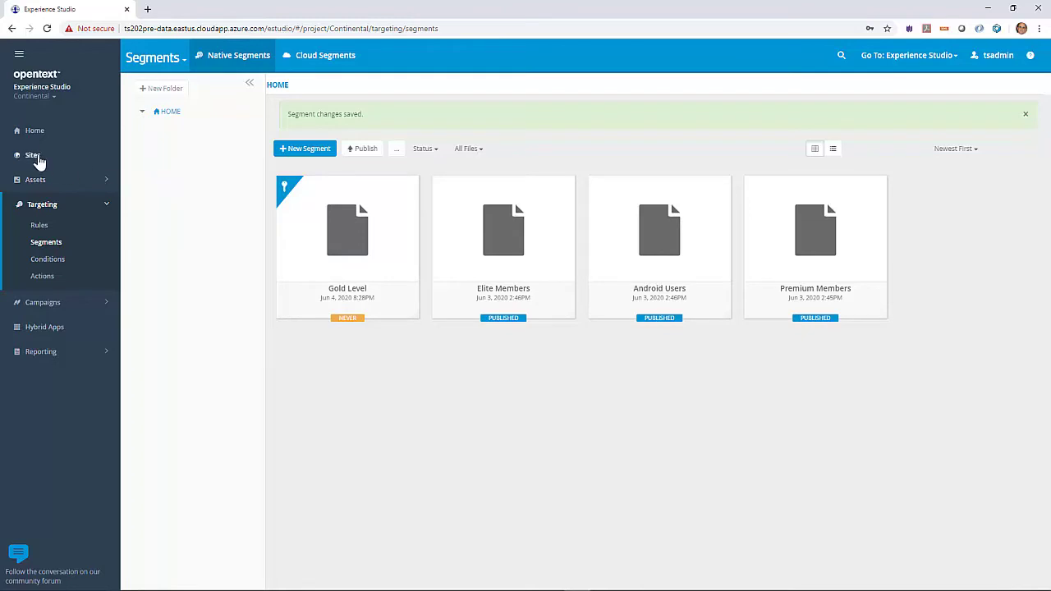
Open the continental site page with its targeting variants and start adding a variant.
click(35, 154)
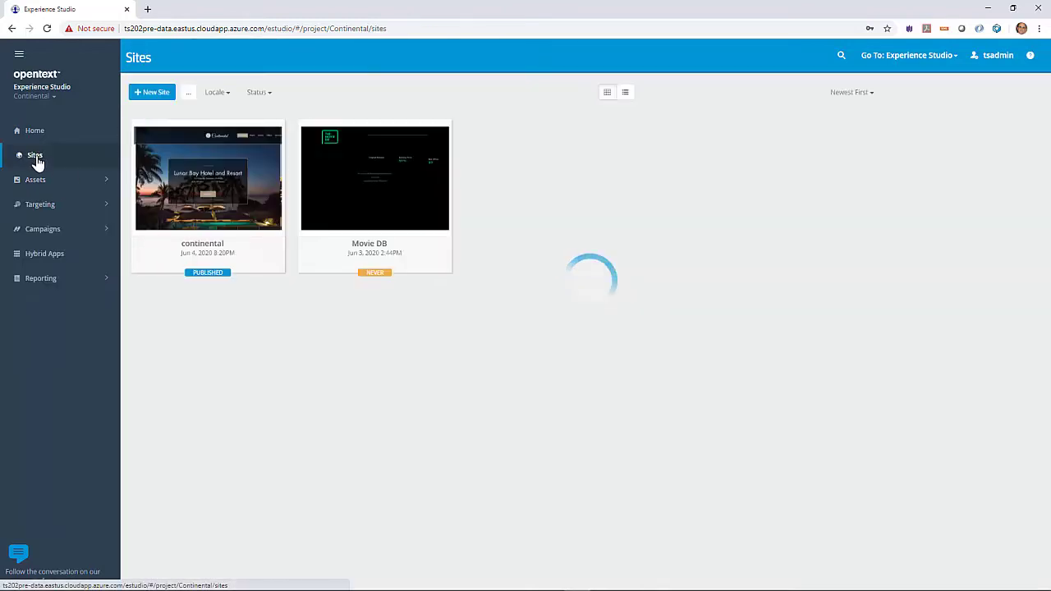
click(206, 177)
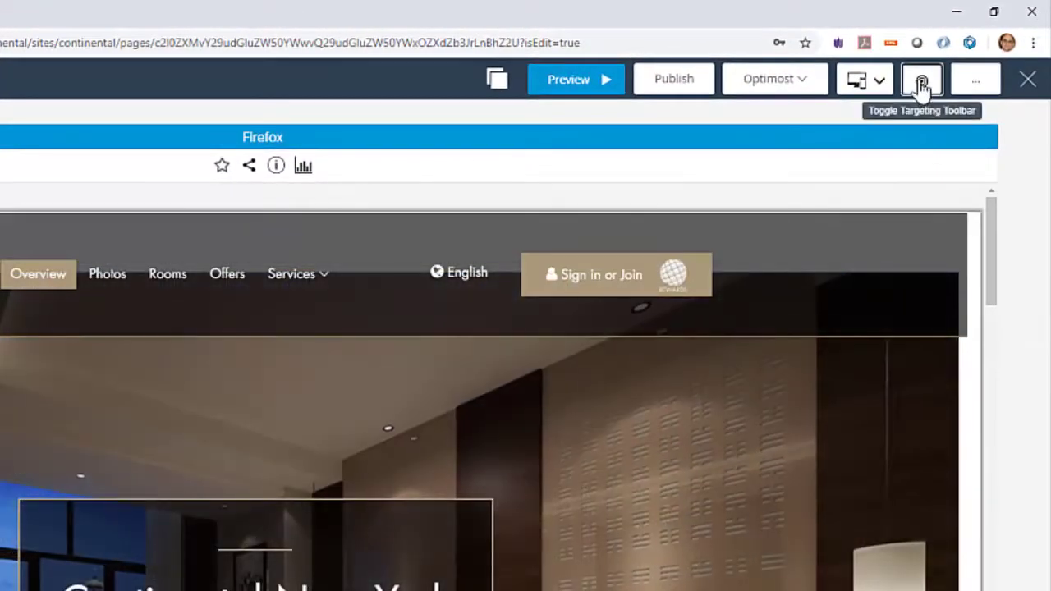
click(921, 79)
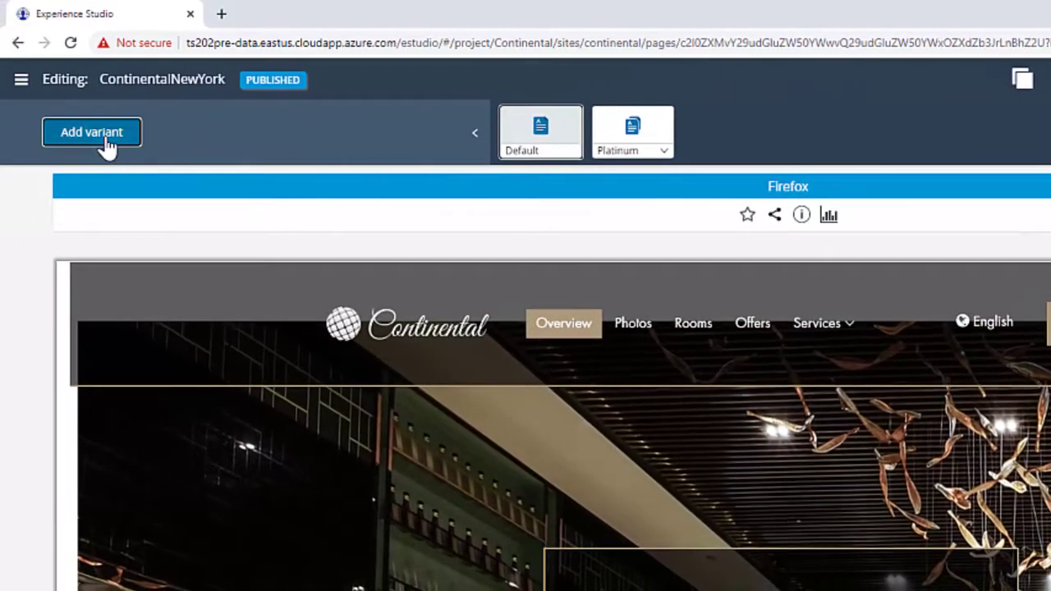
click(92, 131)
text(Gold)
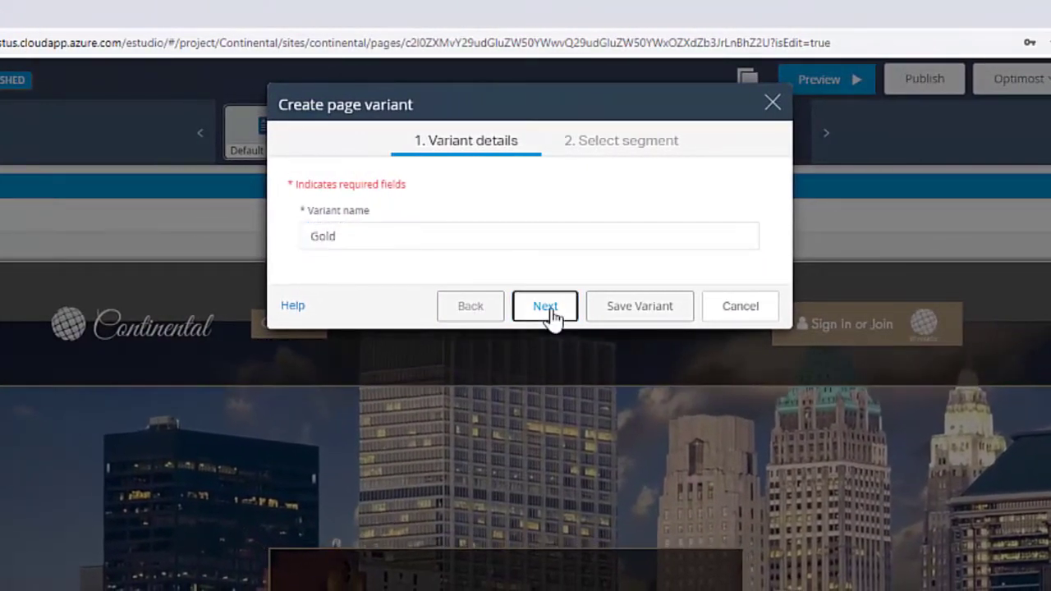
Save the Gold variant targeted at the Gold Level segment.
click(545, 305)
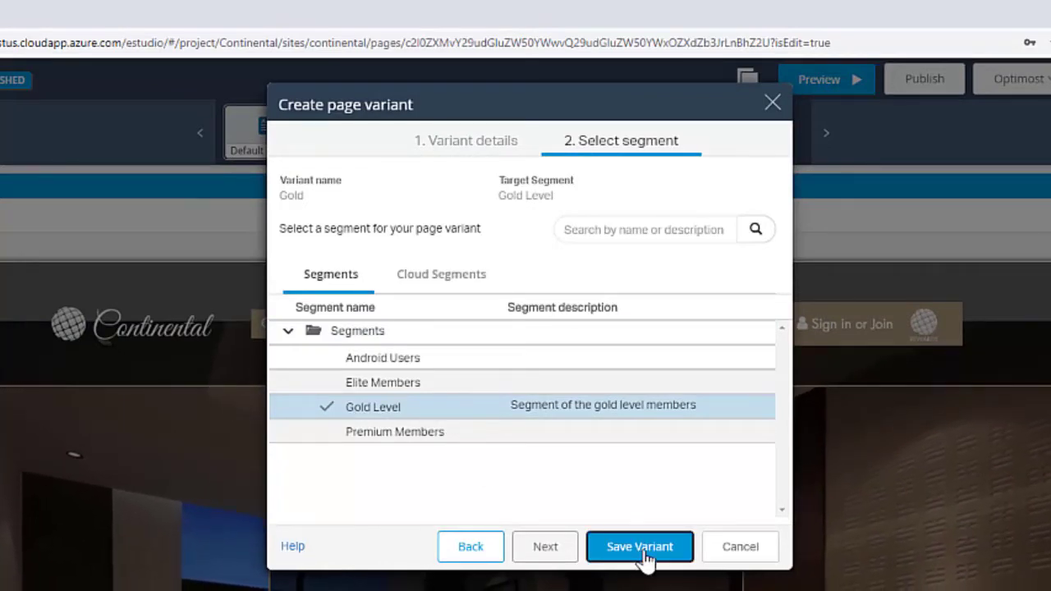
click(641, 545)
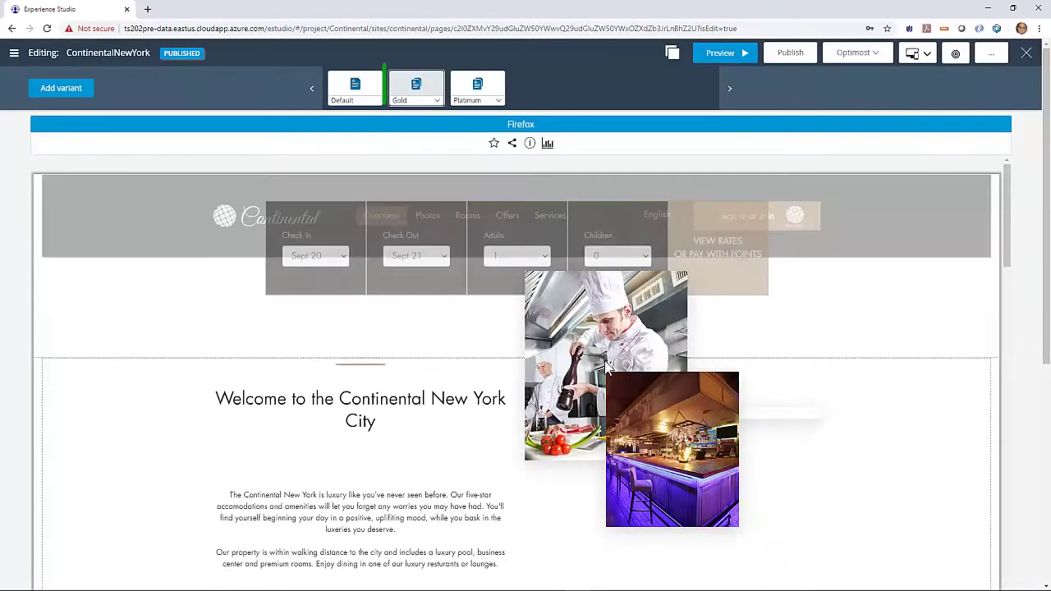
View the Gold variant and replace an image with the Vertical Bathroom 2 photo.
click(416, 89)
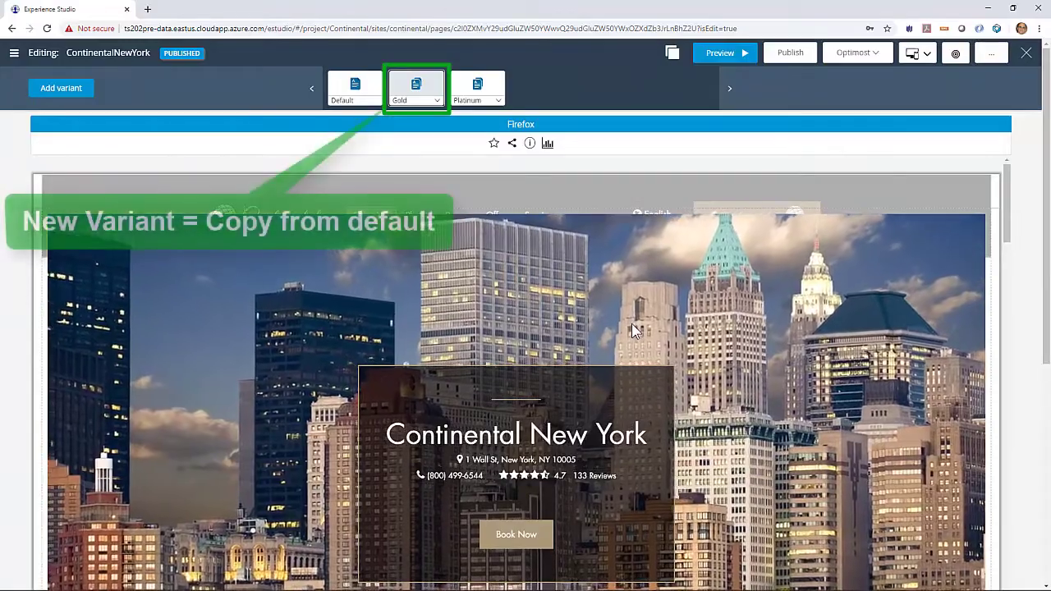
scroll(down, 3)
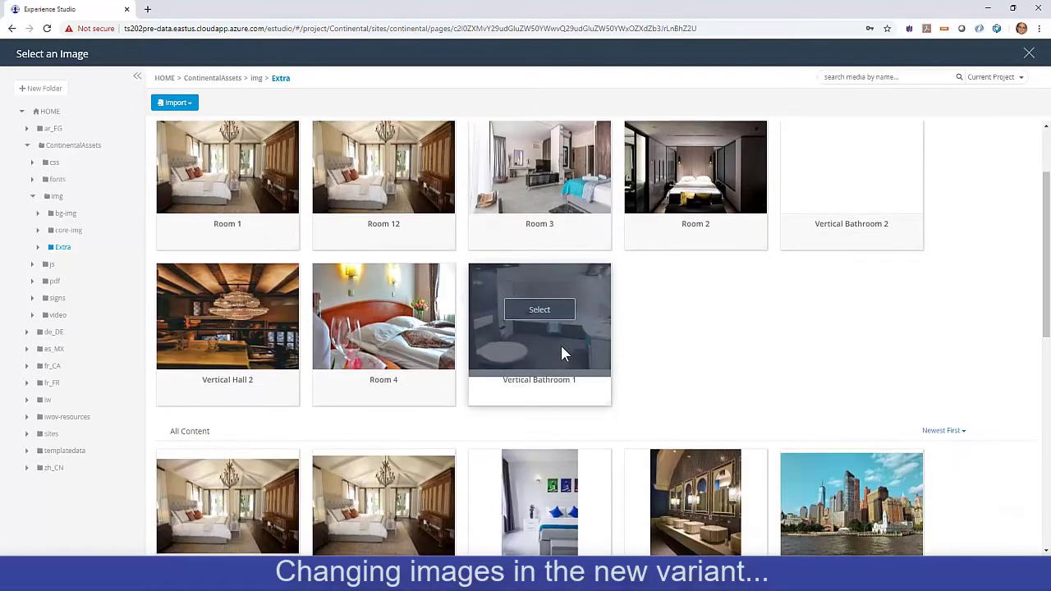
scroll(down, 3)
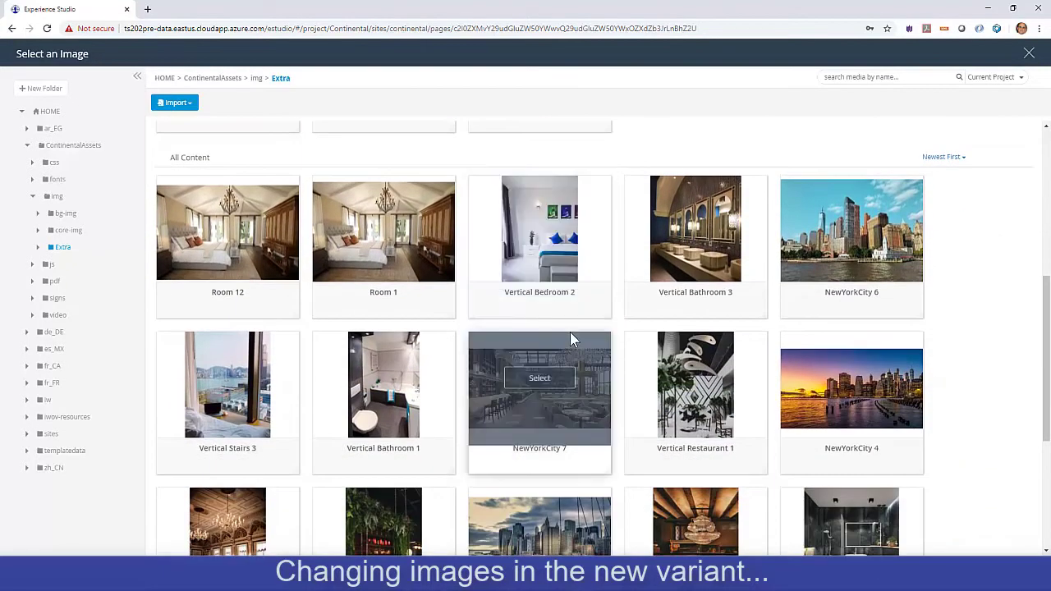
scroll(down, 3)
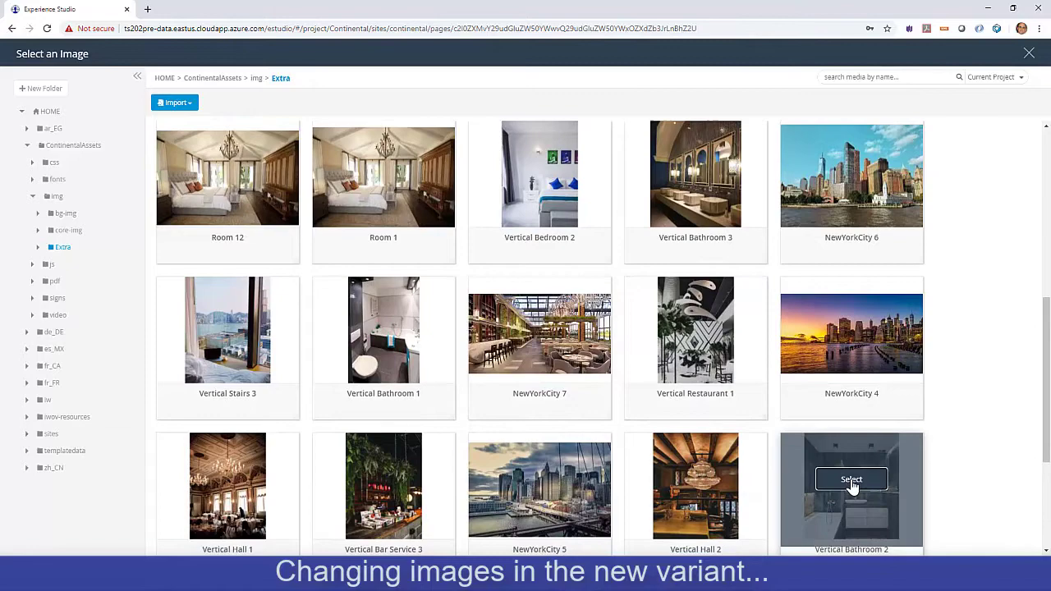
click(851, 480)
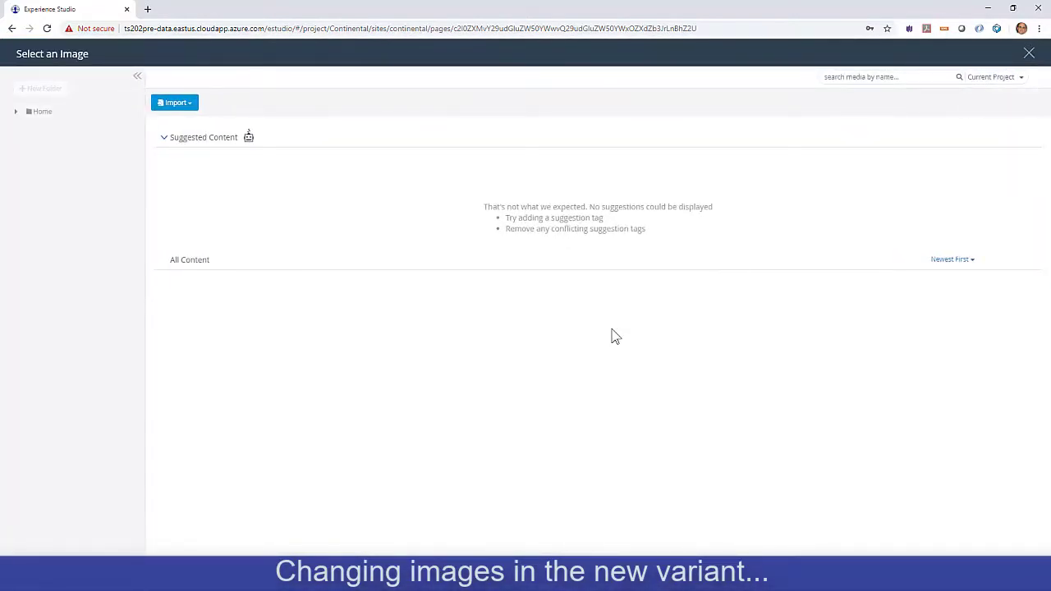
From the Extra image folder, pick the Vertical Hall 1 and Vertical Hall 2 photos.
click(62, 246)
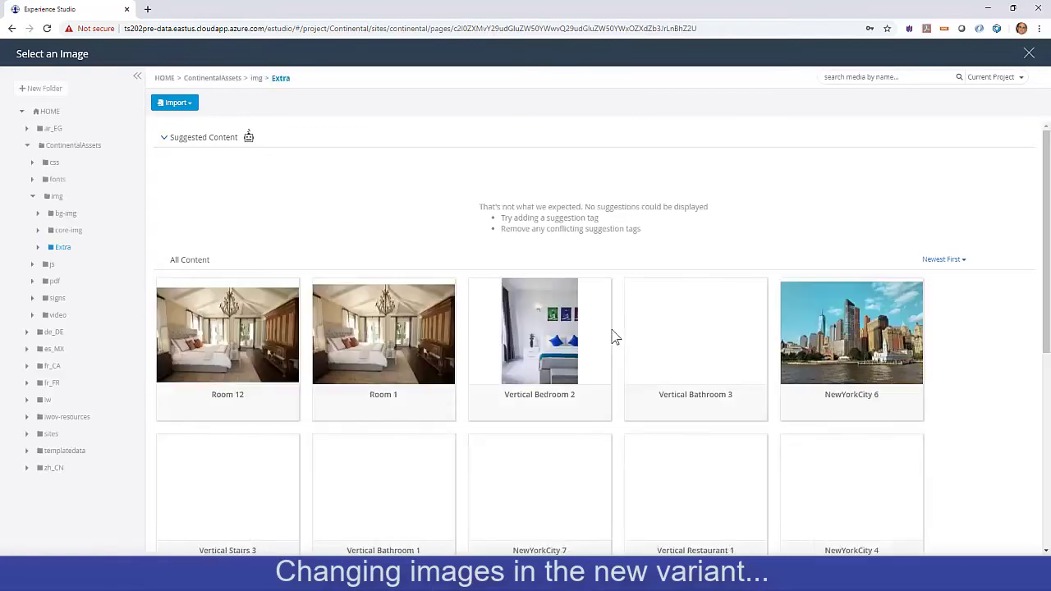
scroll(down, 3)
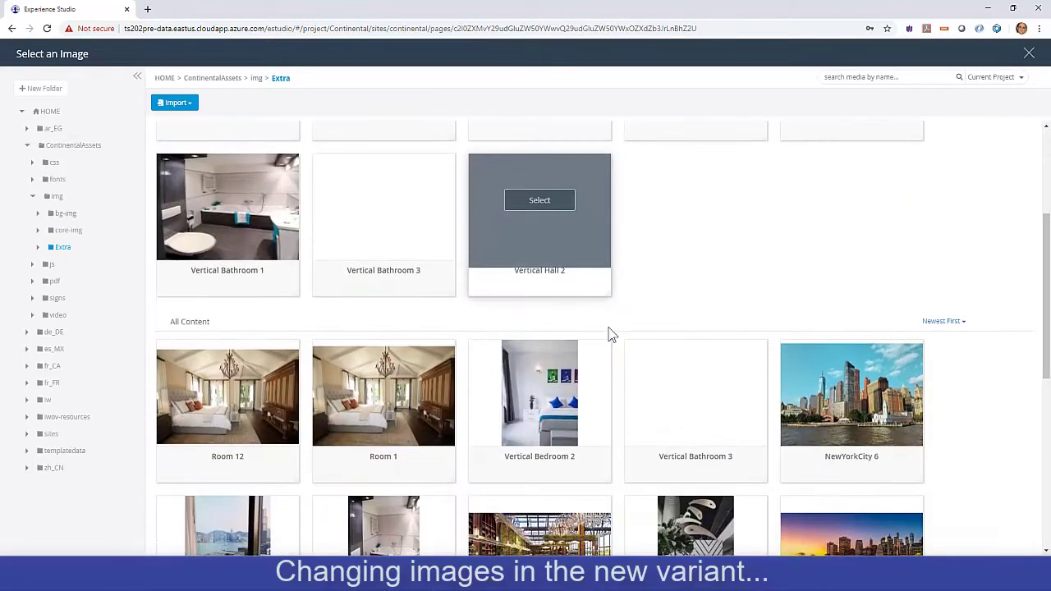
scroll(down, 3)
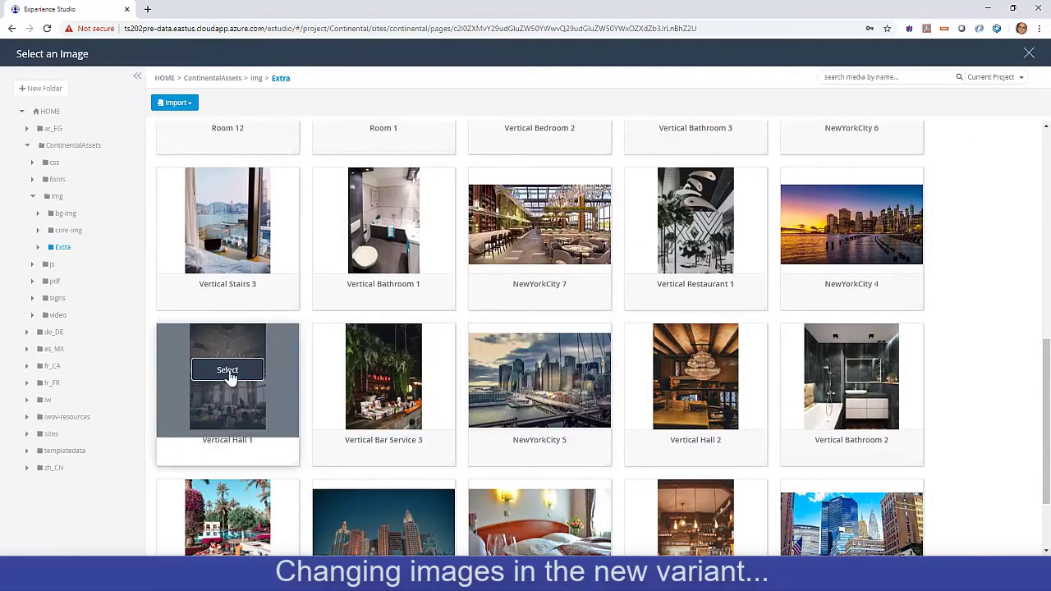
click(227, 369)
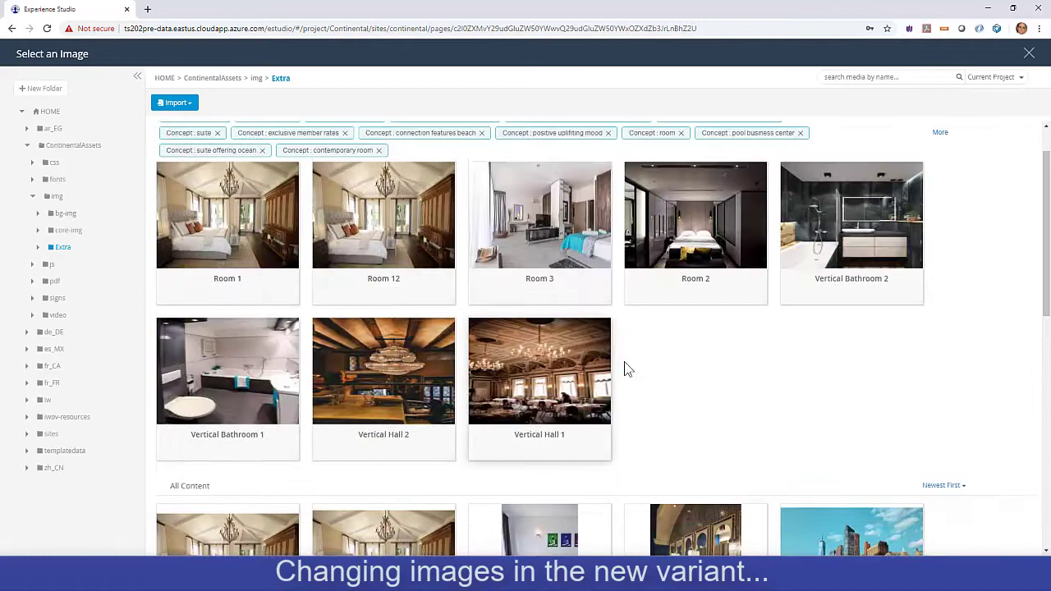
mouse_move(385, 371)
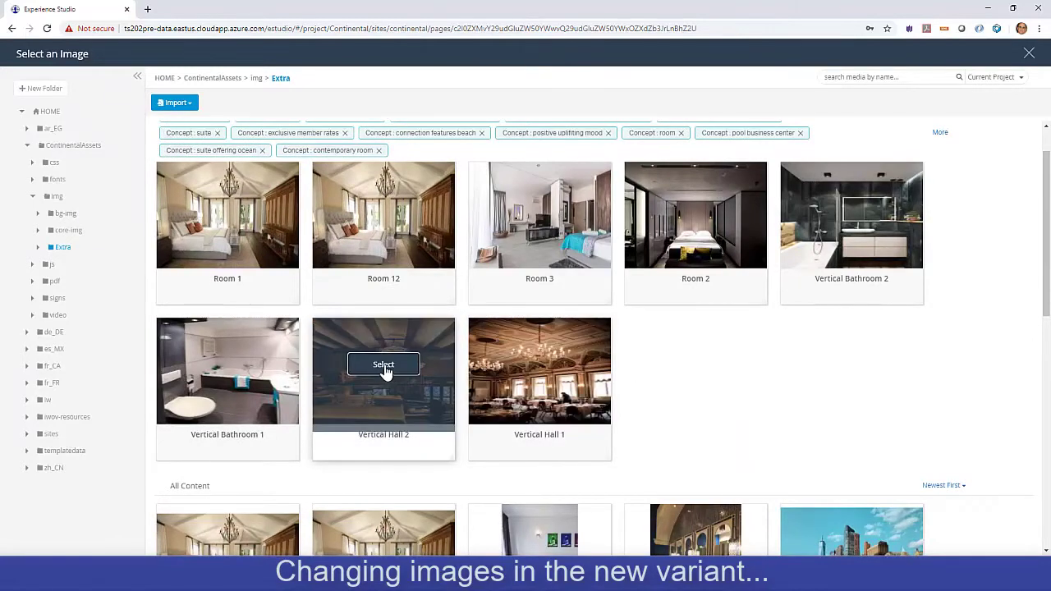
click(385, 365)
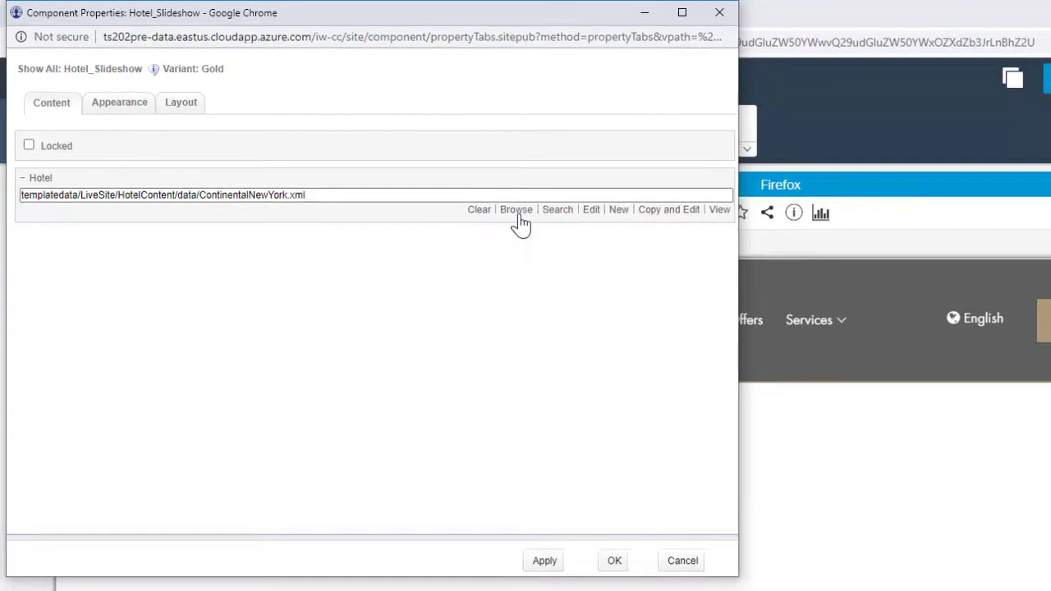
Switch the Hotel_Slideshow content to ContinentalNewYork-Gold.xml and save the change.
click(515, 210)
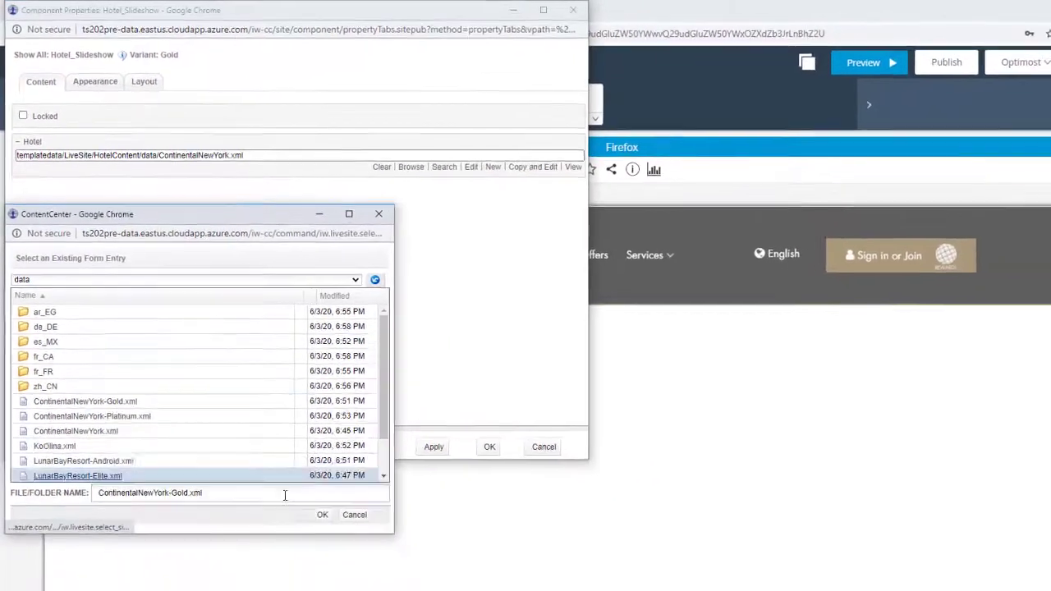
click(322, 514)
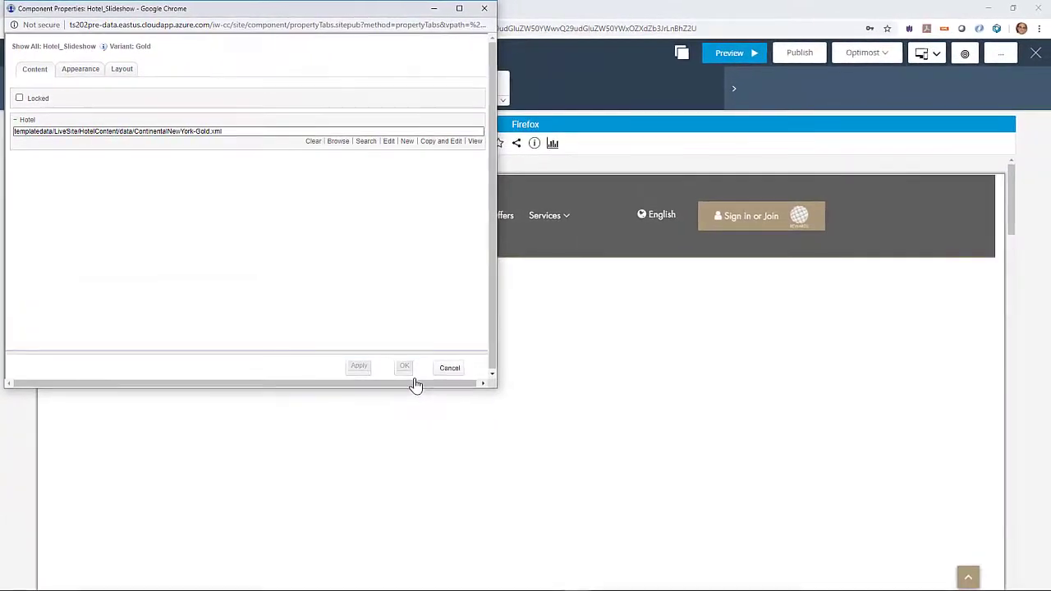
click(404, 366)
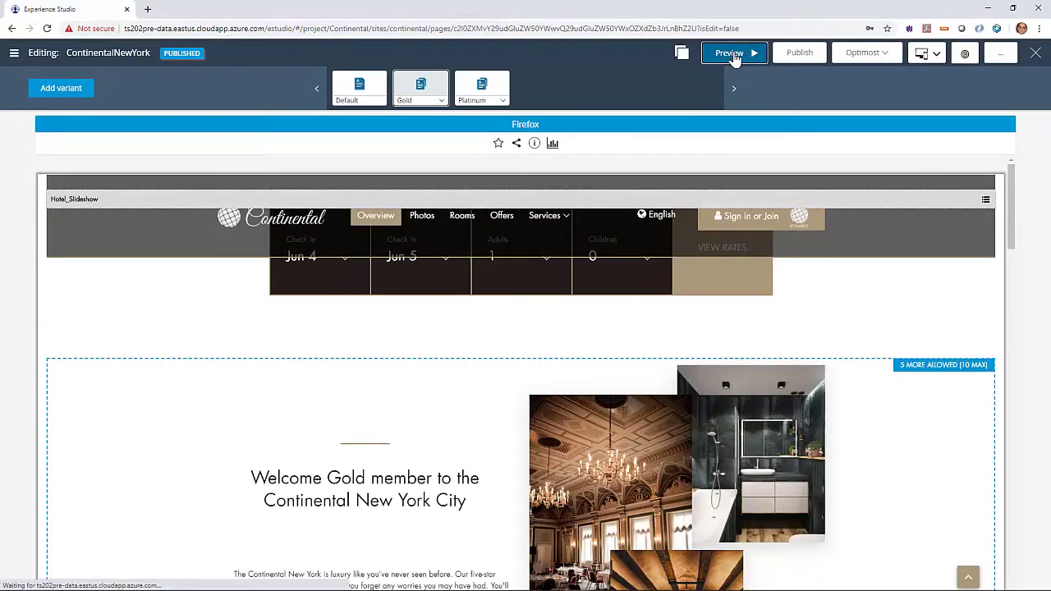
Preview the Gold variant and scroll through its 'Continental New York for Gold Members' slideshow and images.
click(730, 52)
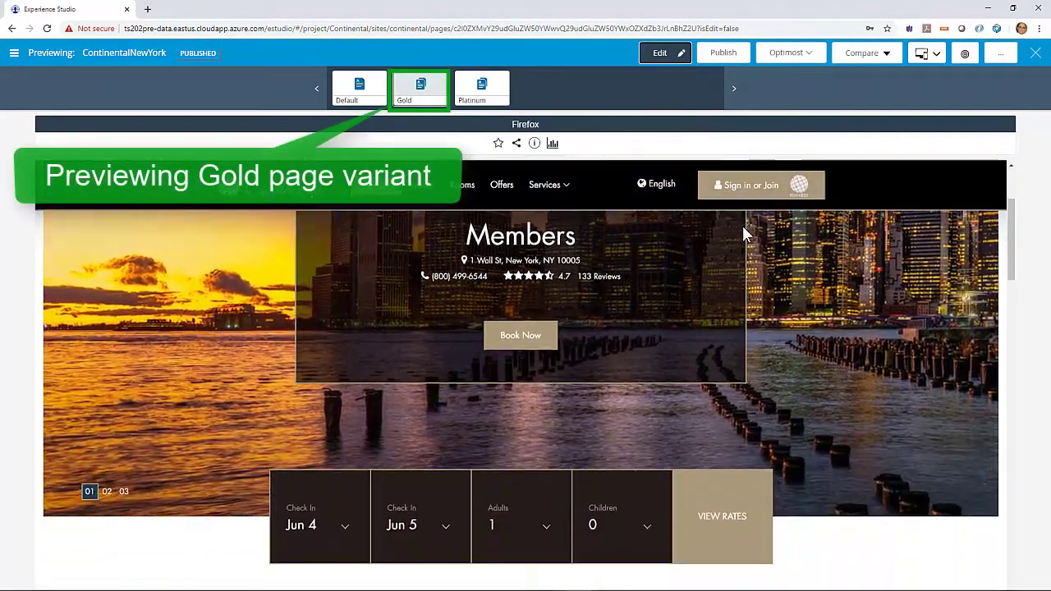
scroll(down, 3)
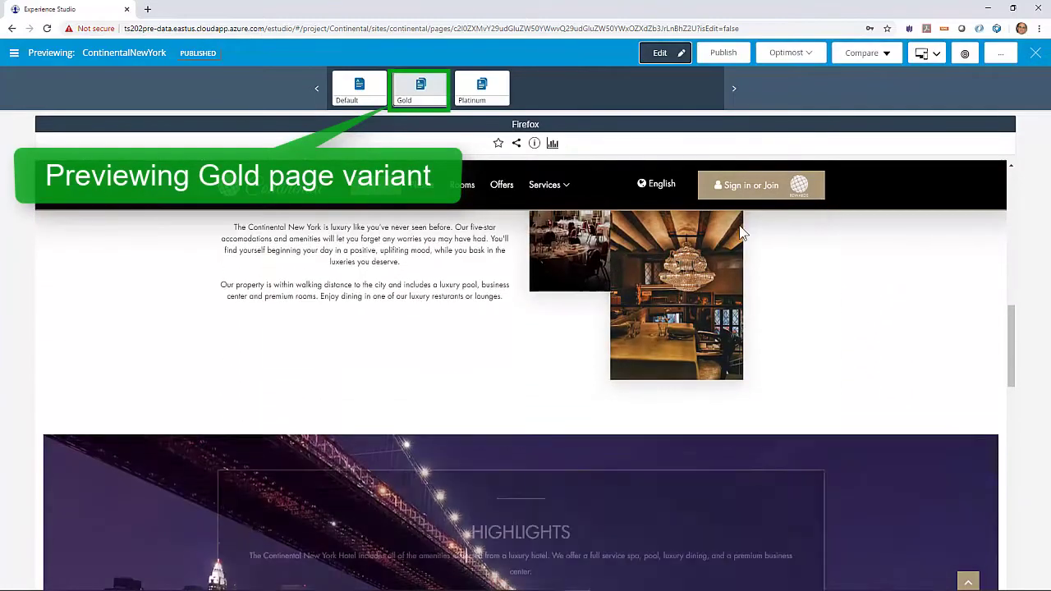
scroll(up, 3)
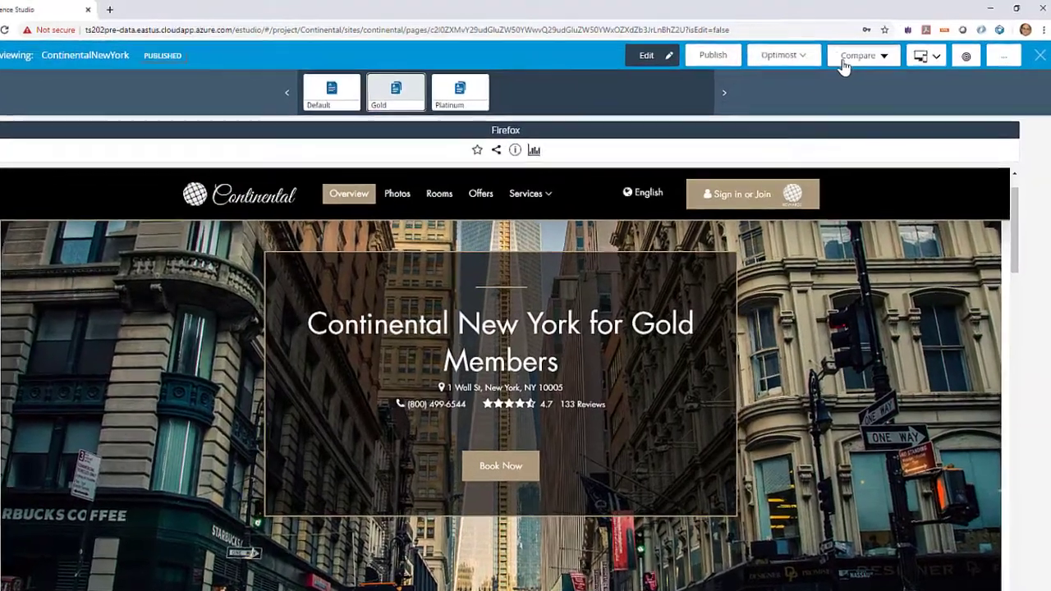
Start a Compare by Segments and add the Gold Level segment.
click(857, 56)
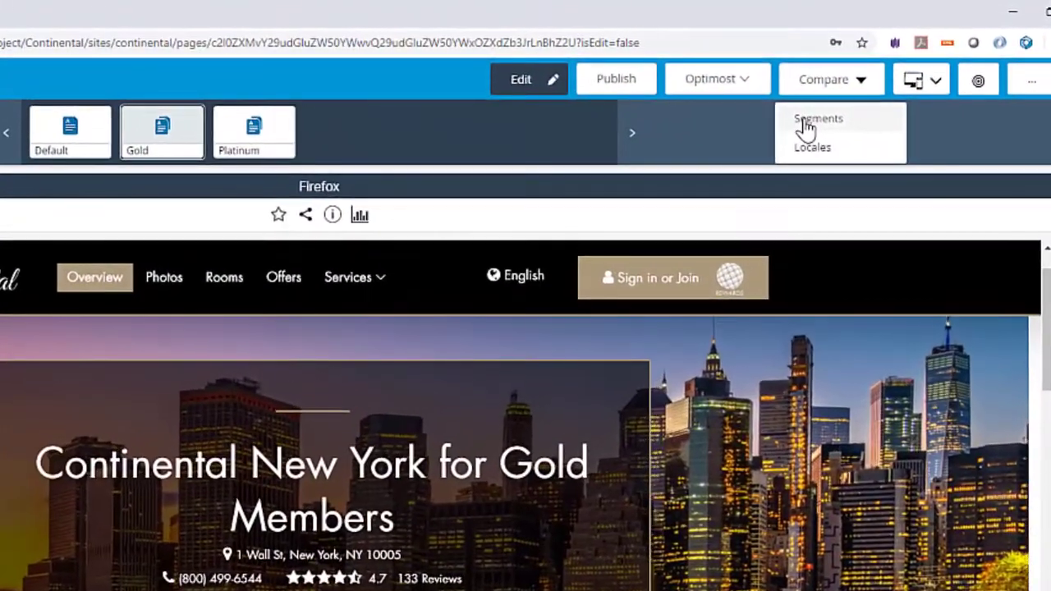
click(818, 119)
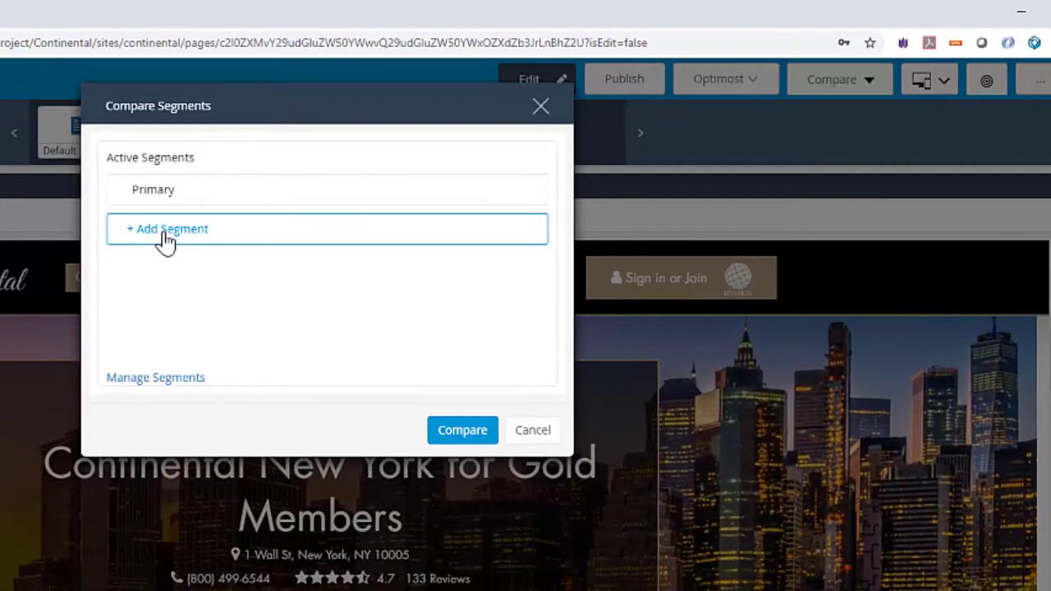
click(168, 229)
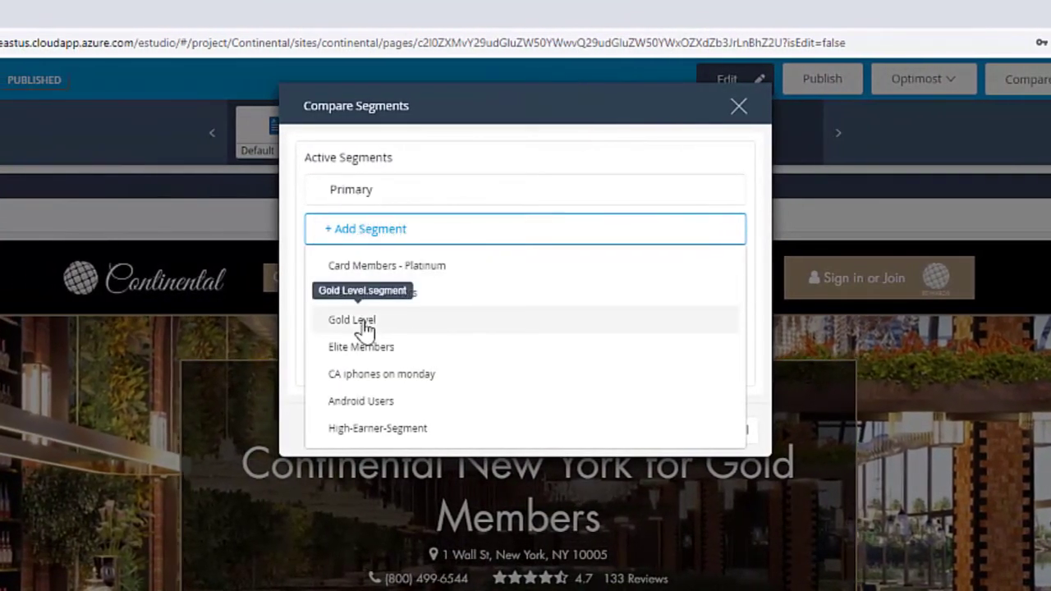
click(352, 319)
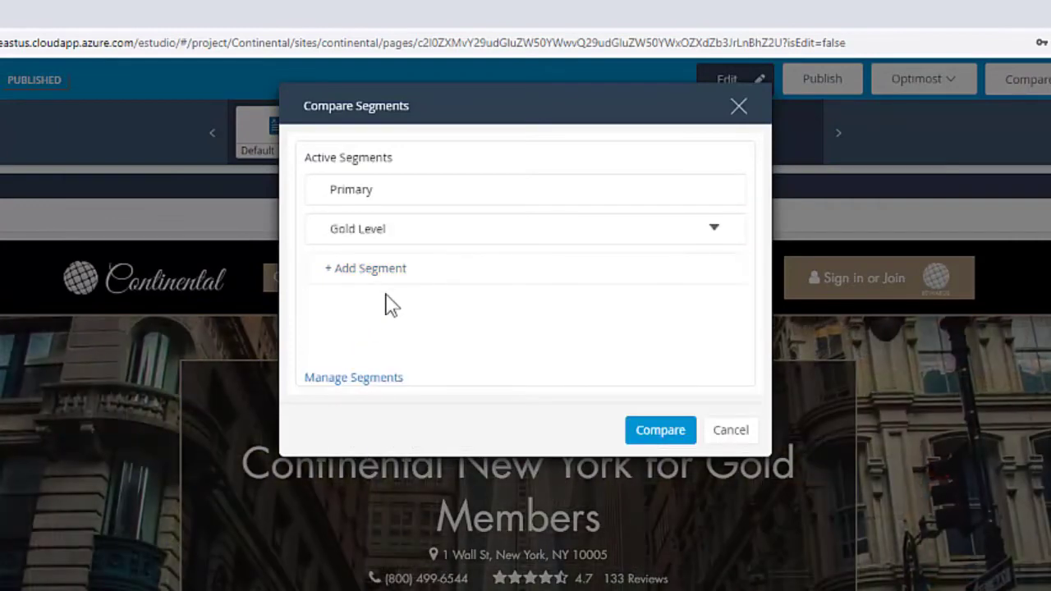
mouse_move(375, 270)
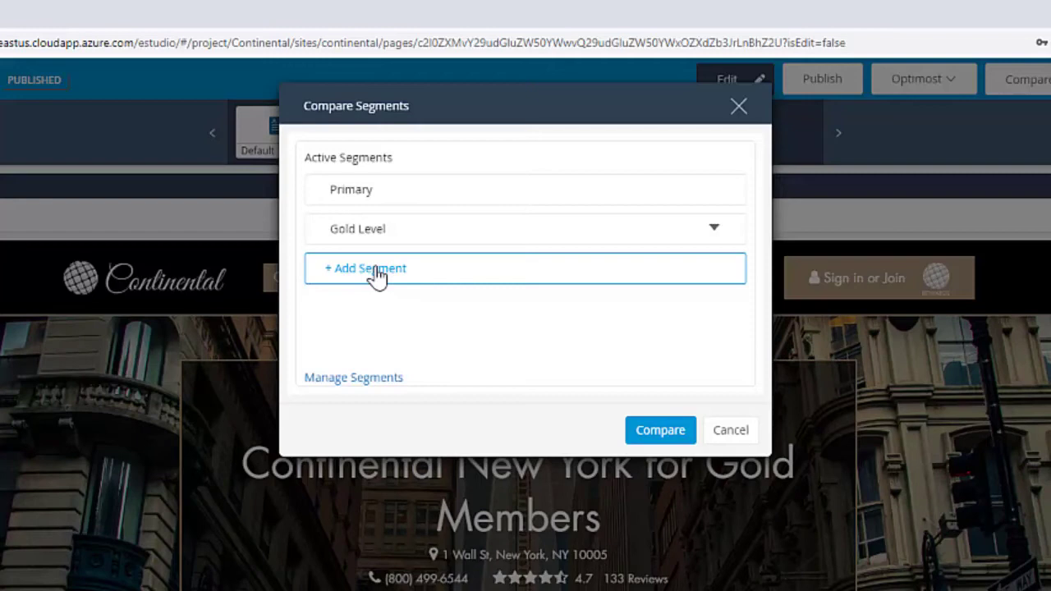
Add the Card Members - Platinum segment and run the side-by-side comparison.
click(364, 267)
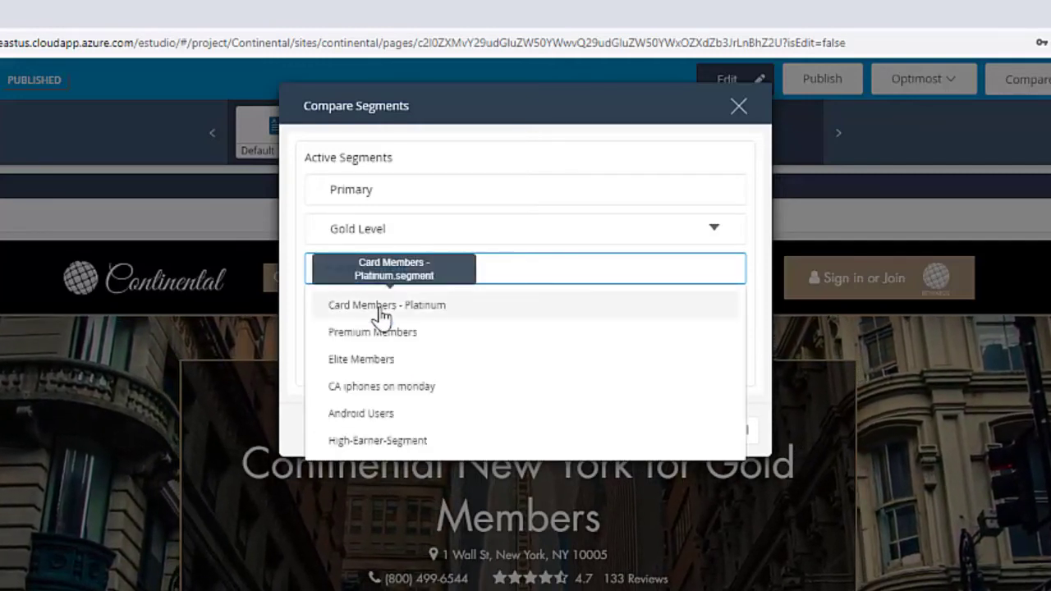
click(386, 303)
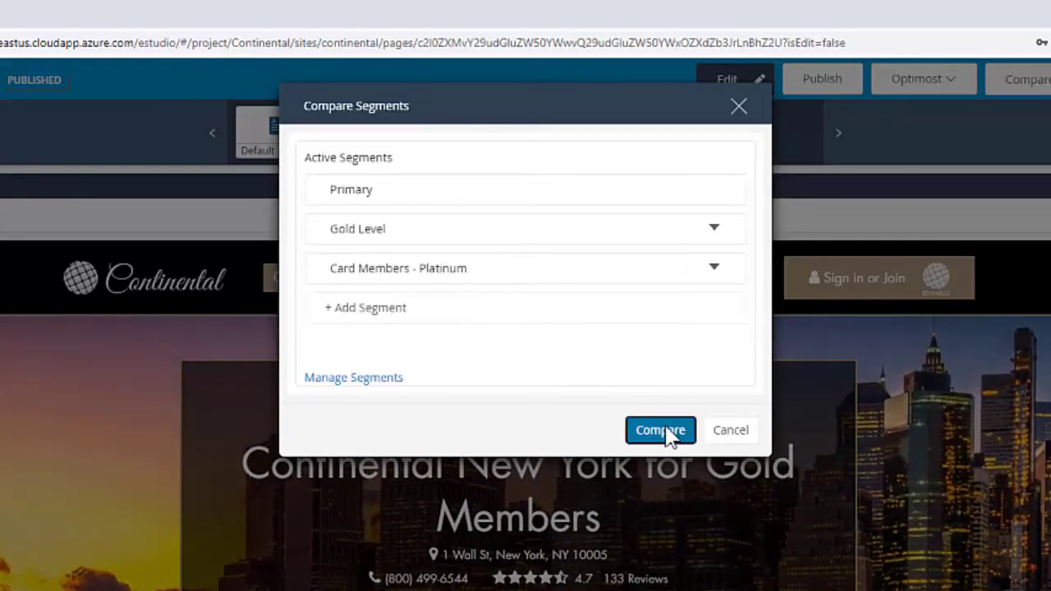
click(660, 431)
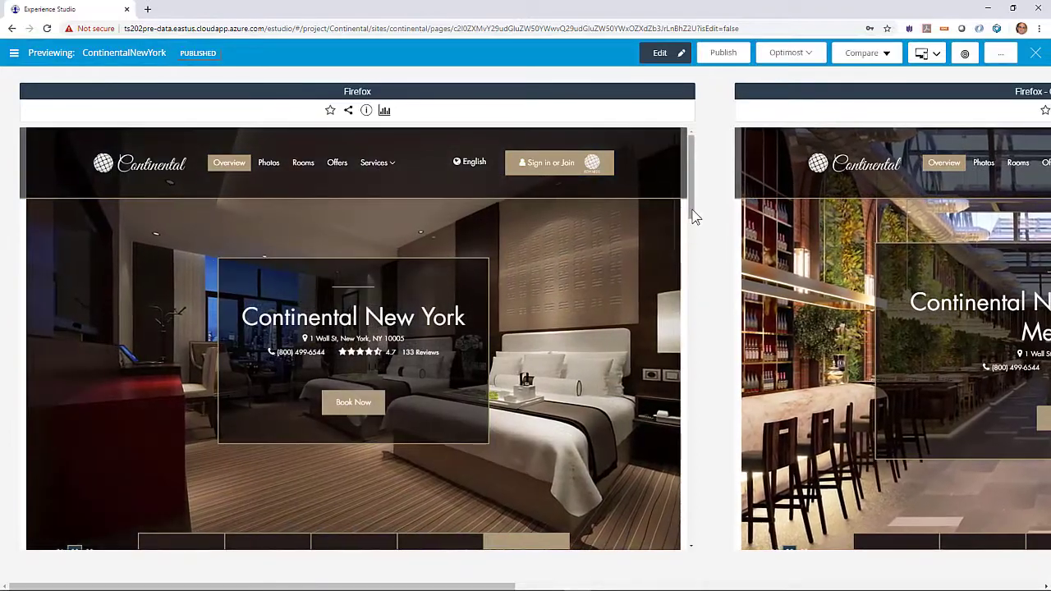
Scroll the comparison panes and zoom out so the Primary, Gold and Platinum previews fit together.
scroll(down, 3)
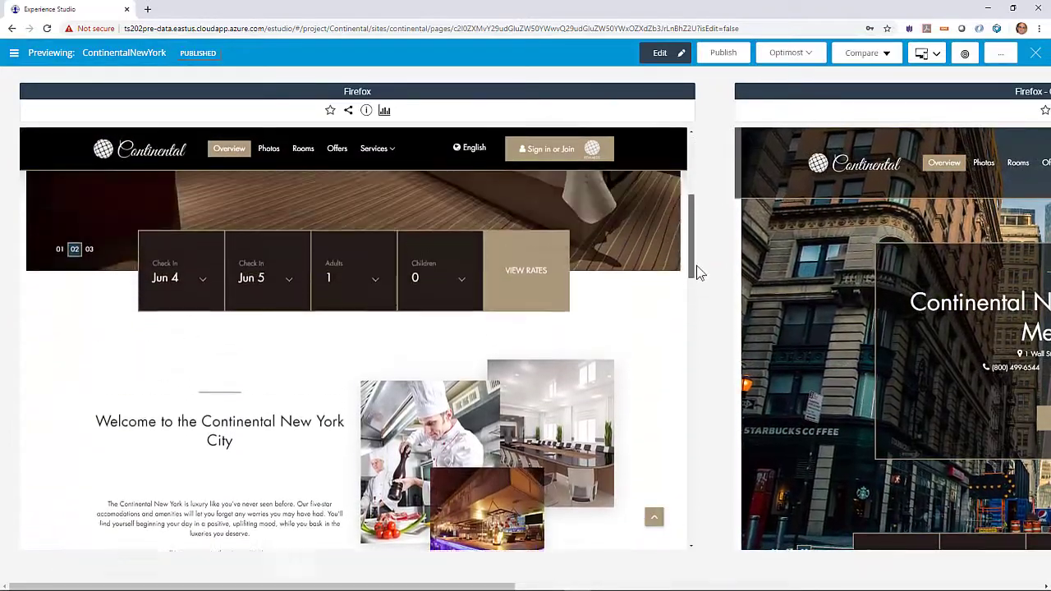
scroll(up, 3)
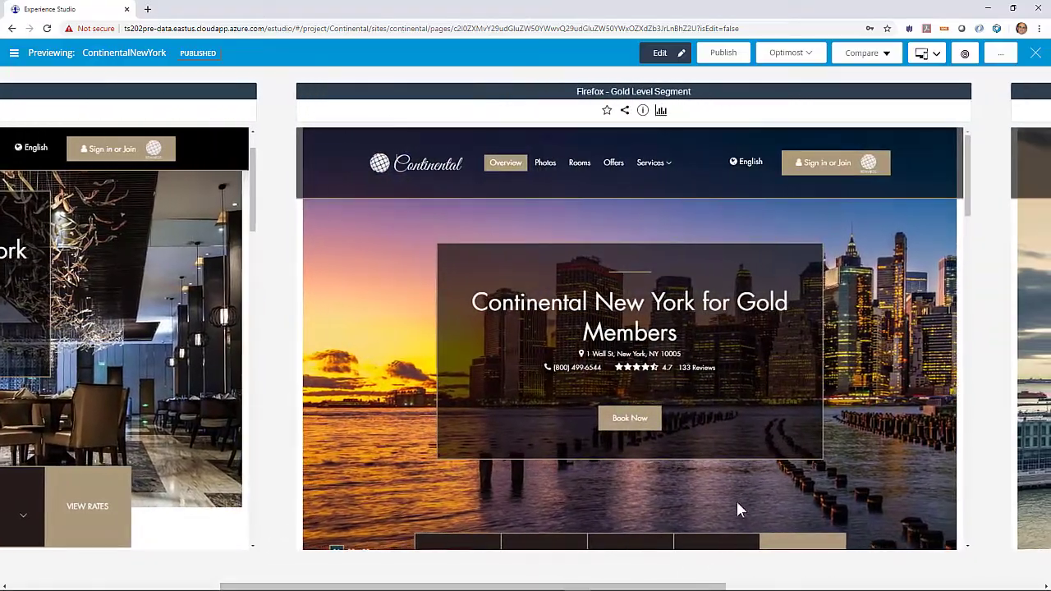
scroll(down, 3)
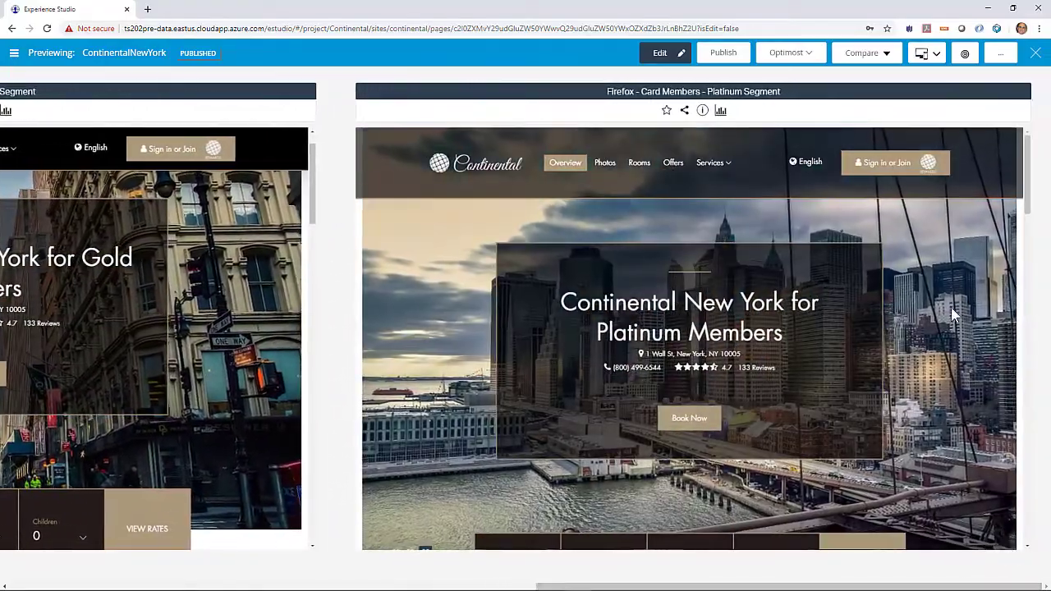
scroll(down, 3)
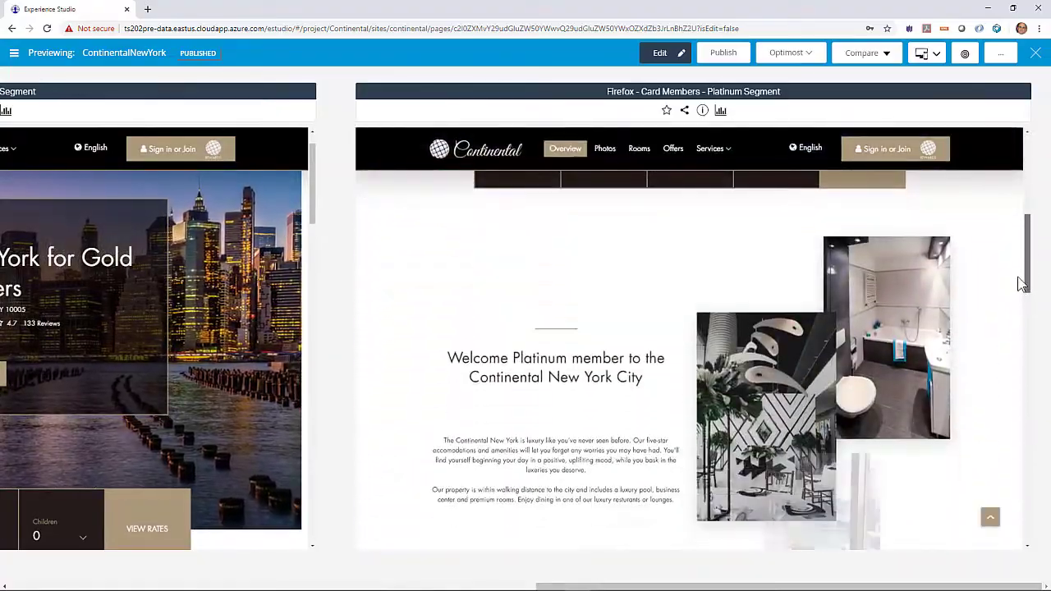
scroll(up, 3)
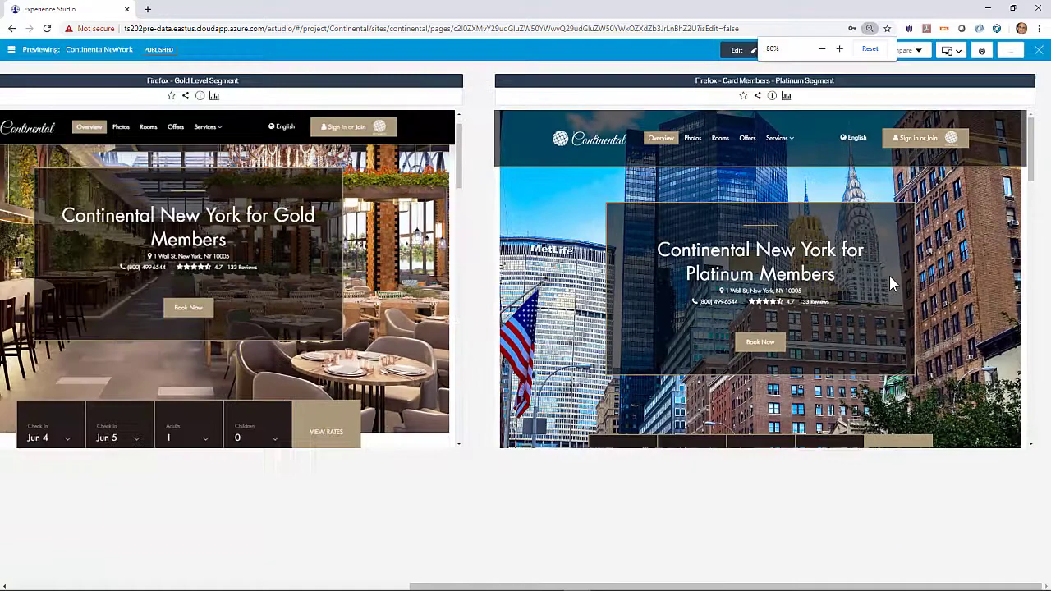
click(822, 49)
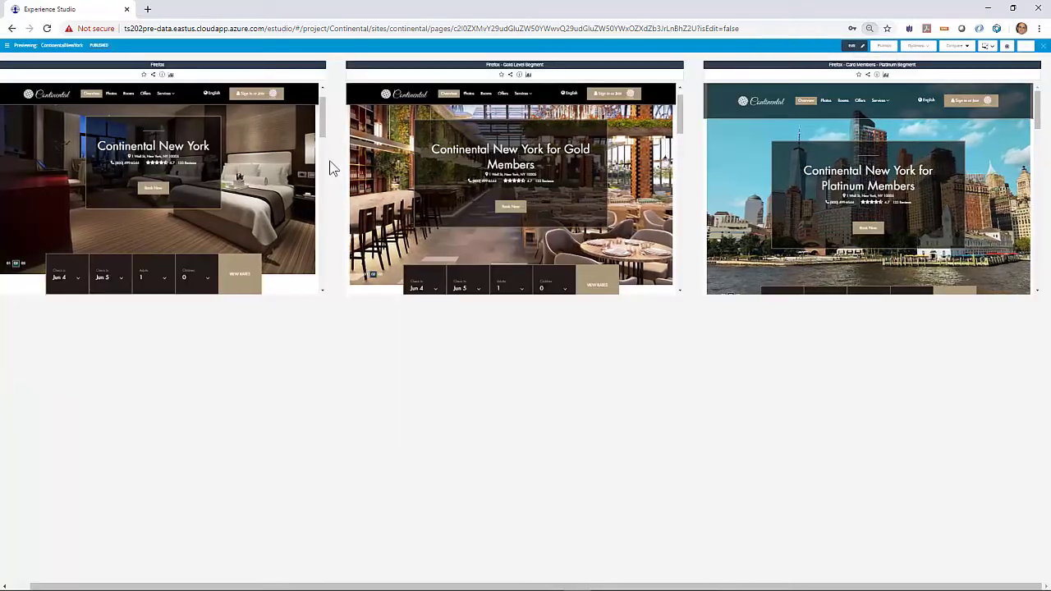
scroll(down, 3)
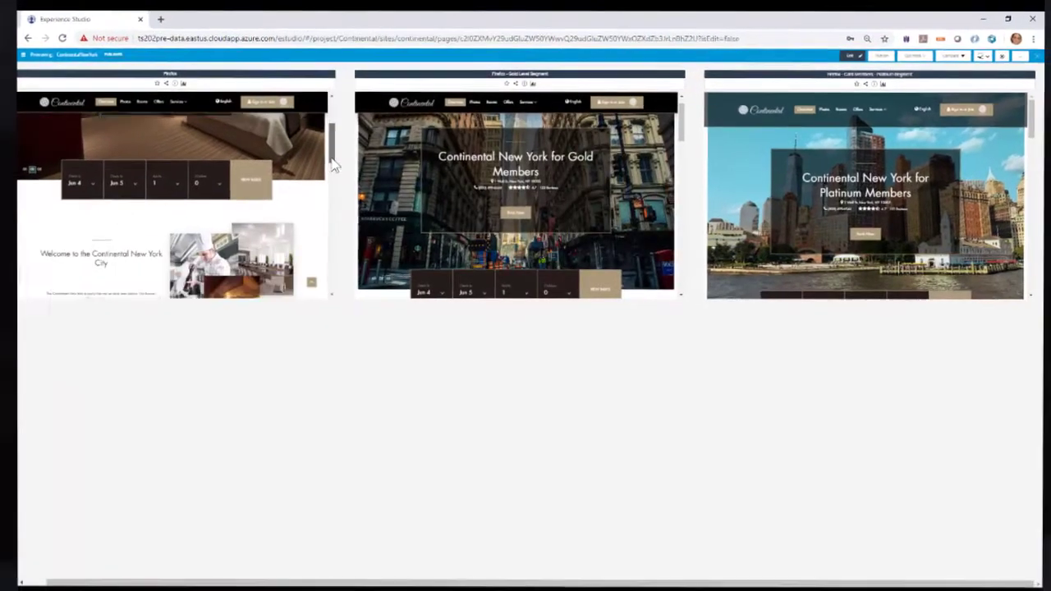